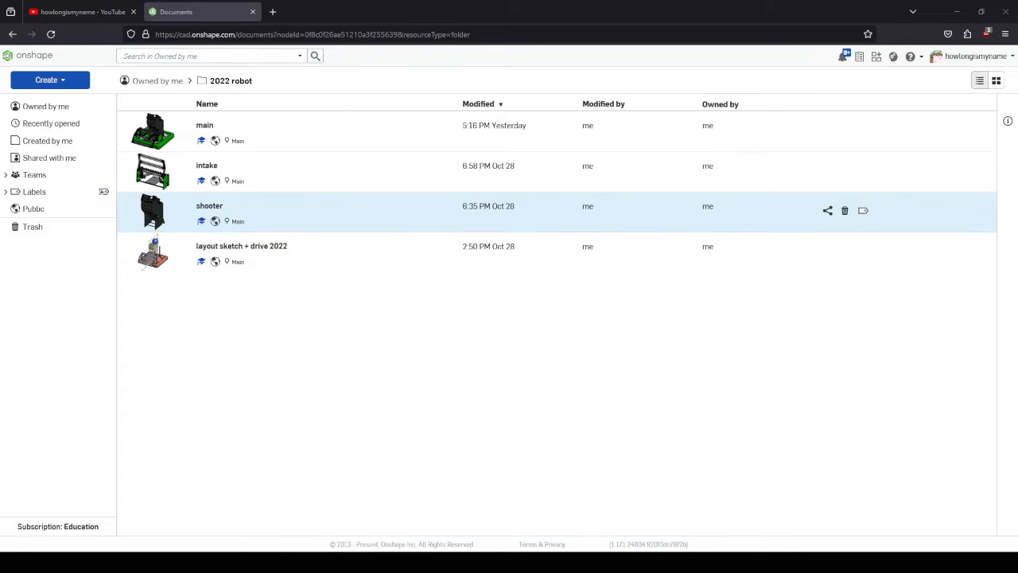
mouse_move(203, 124)
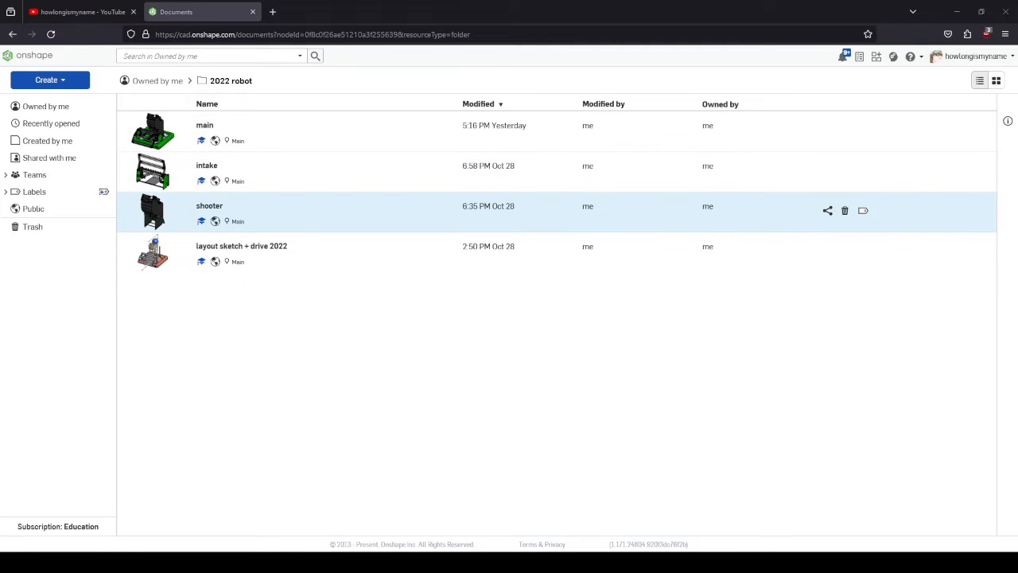
Open the layout sketch + drive 2022 document from the 2022 robot folder
double_click(206, 166)
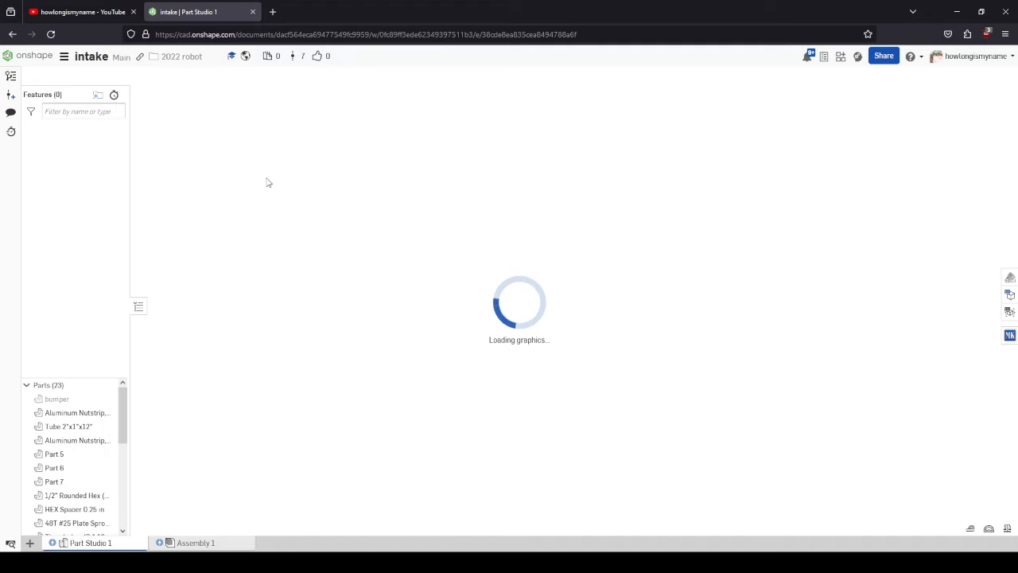
mouse_move(580, 205)
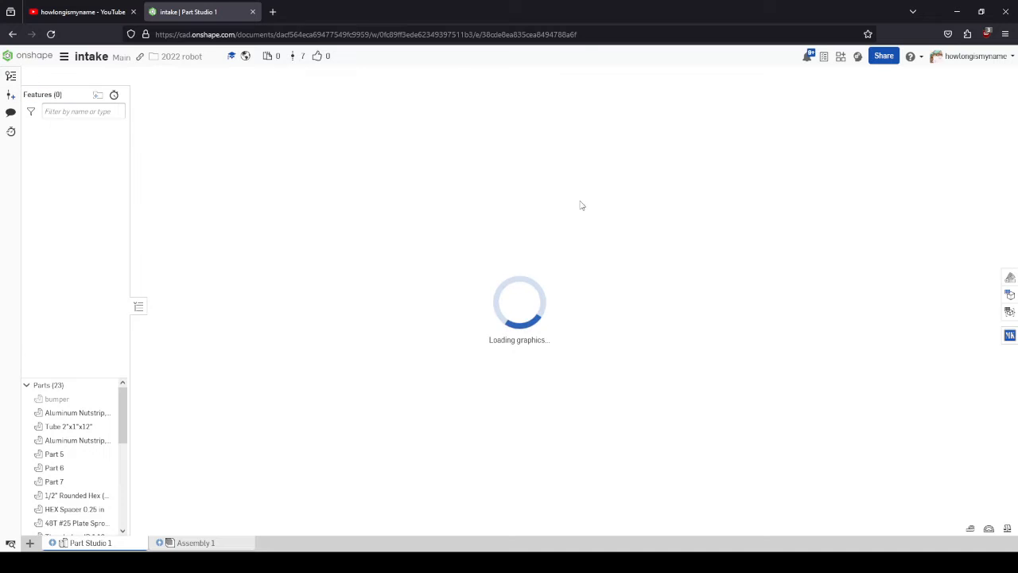
mouse_move(12, 35)
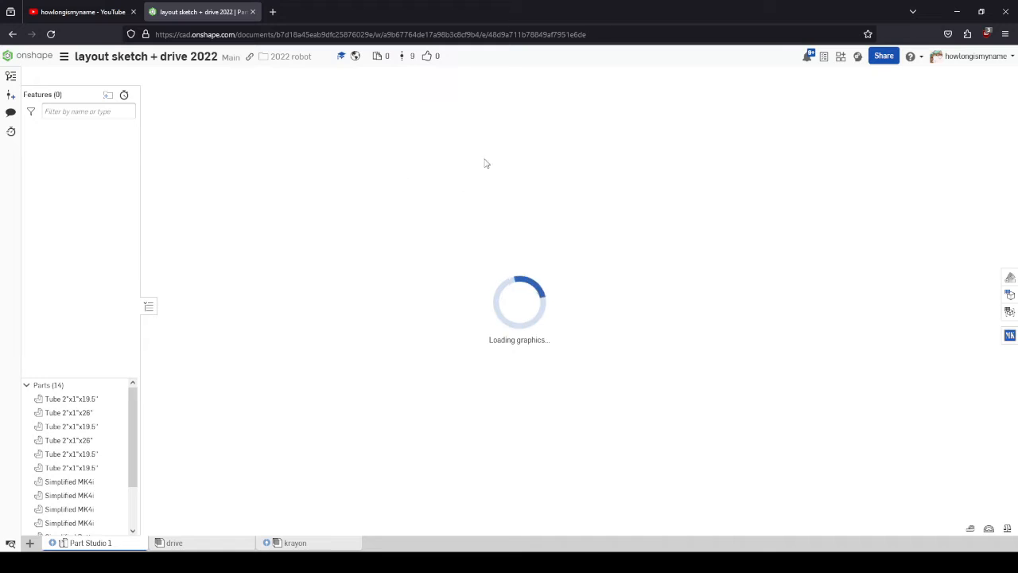
mouse_move(413, 334)
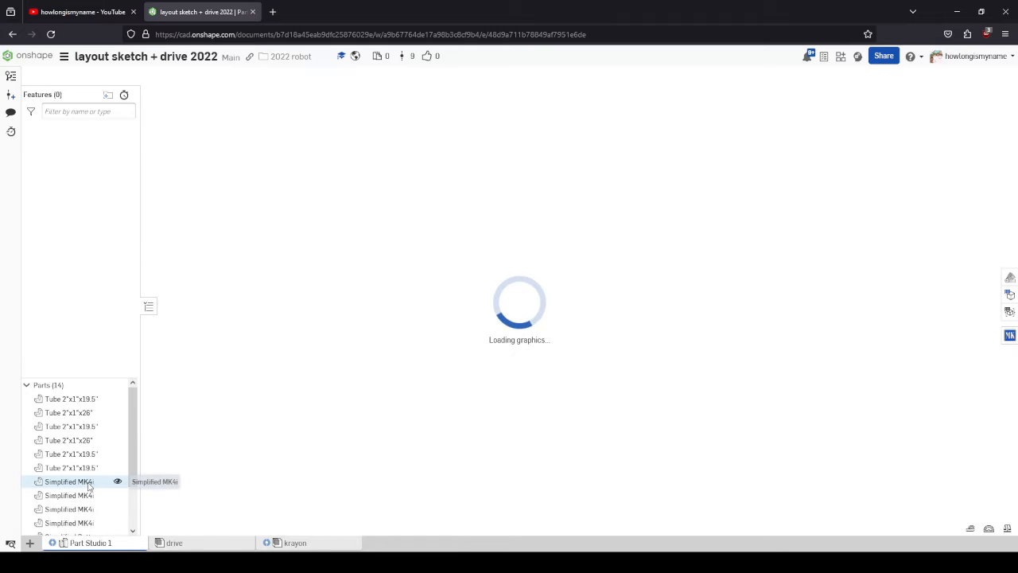
mouse_move(170, 251)
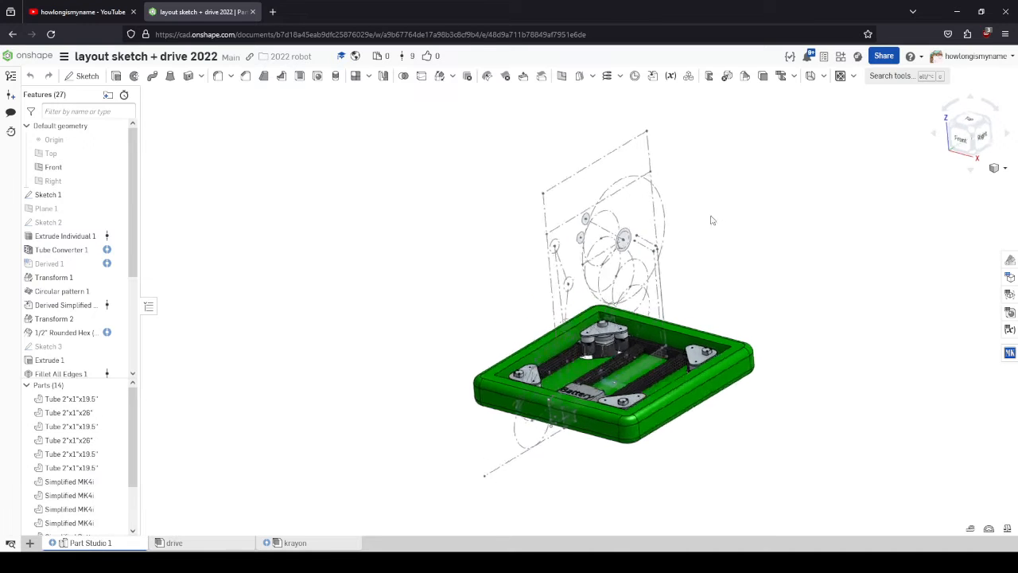
View the layout from the right and edit Sketch 1 to inspect its circles, lines and dimensions
click(47, 194)
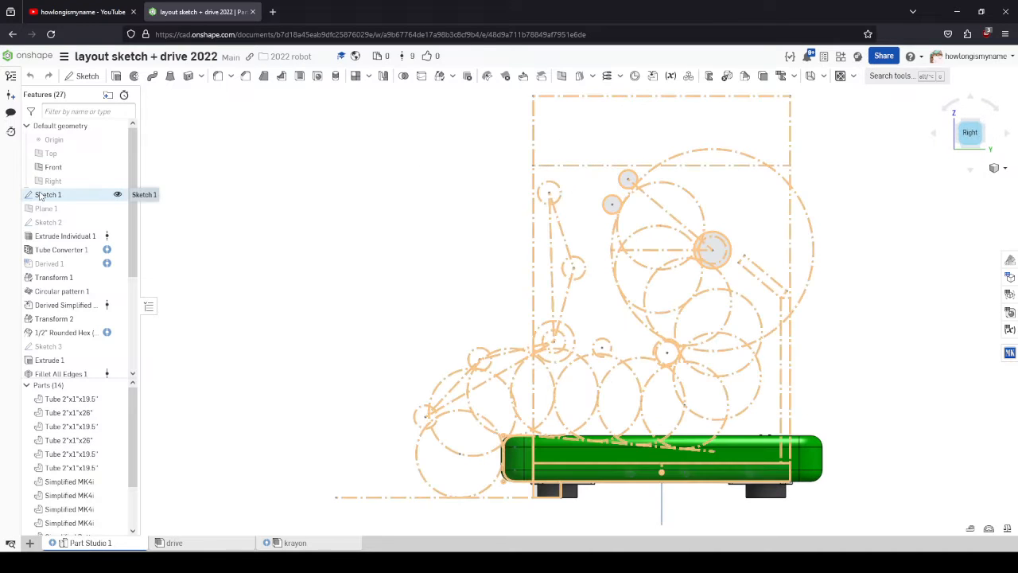
double_click(48, 194)
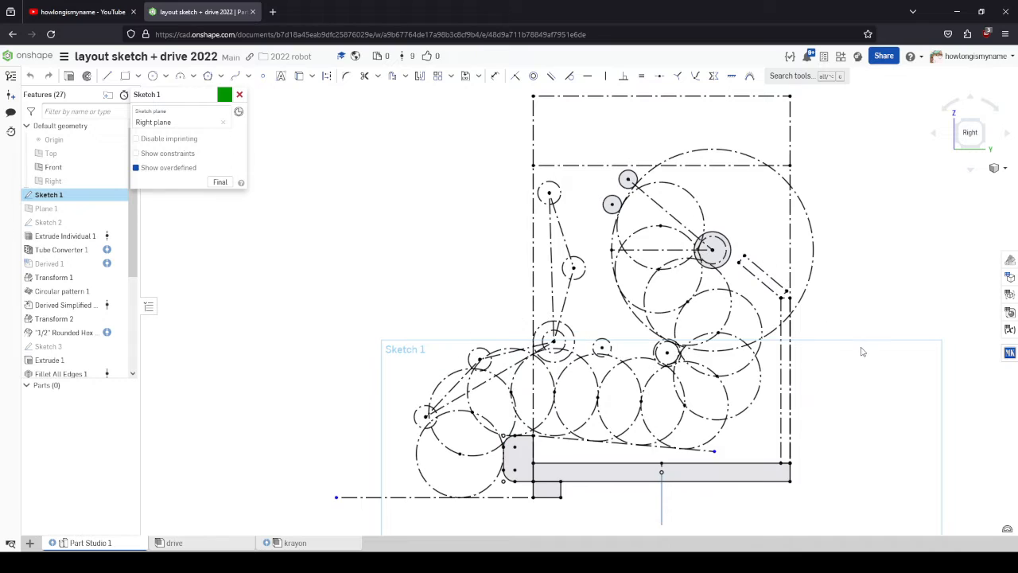
click(136, 167)
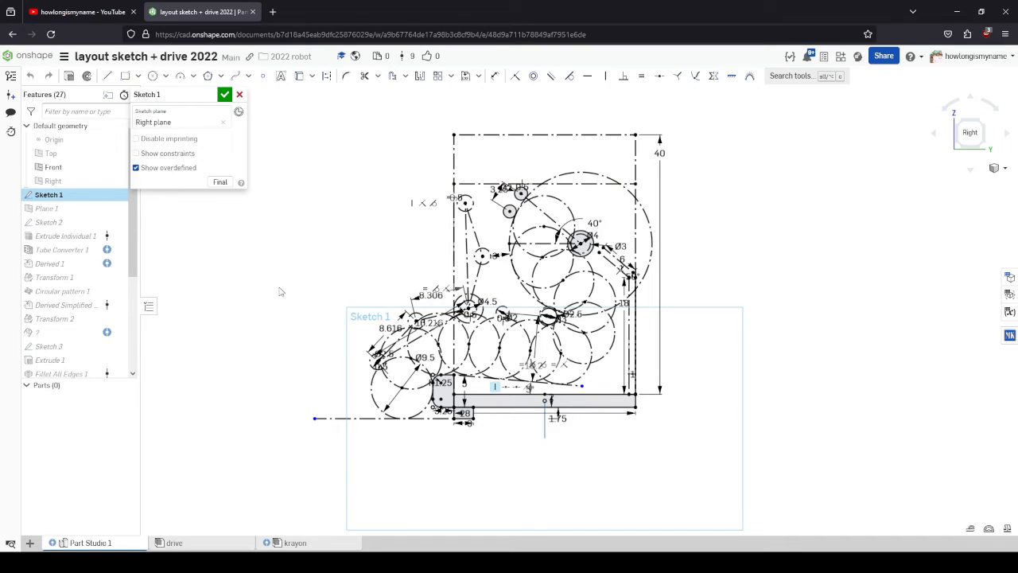
click(226, 93)
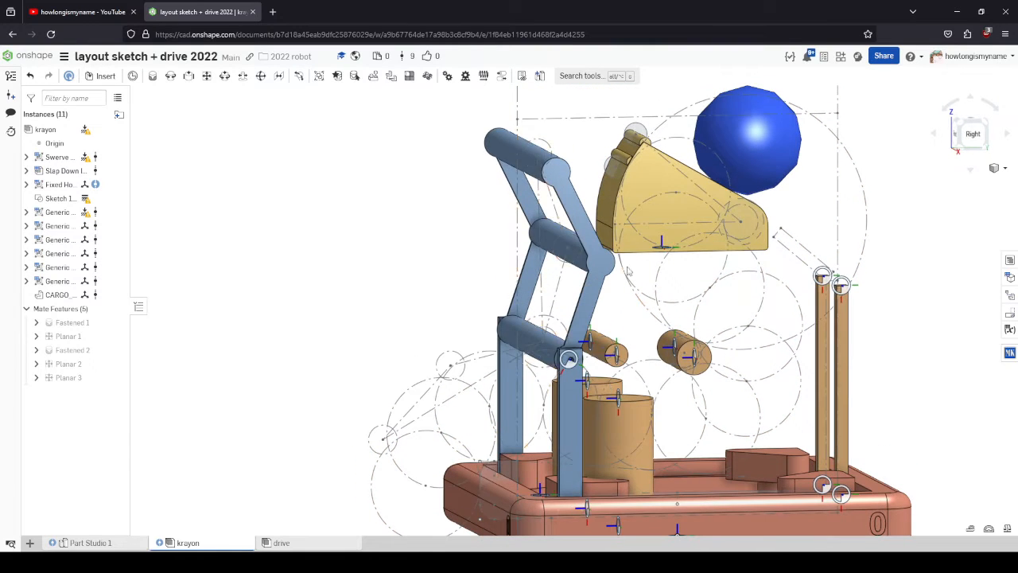
mouse_move(105, 76)
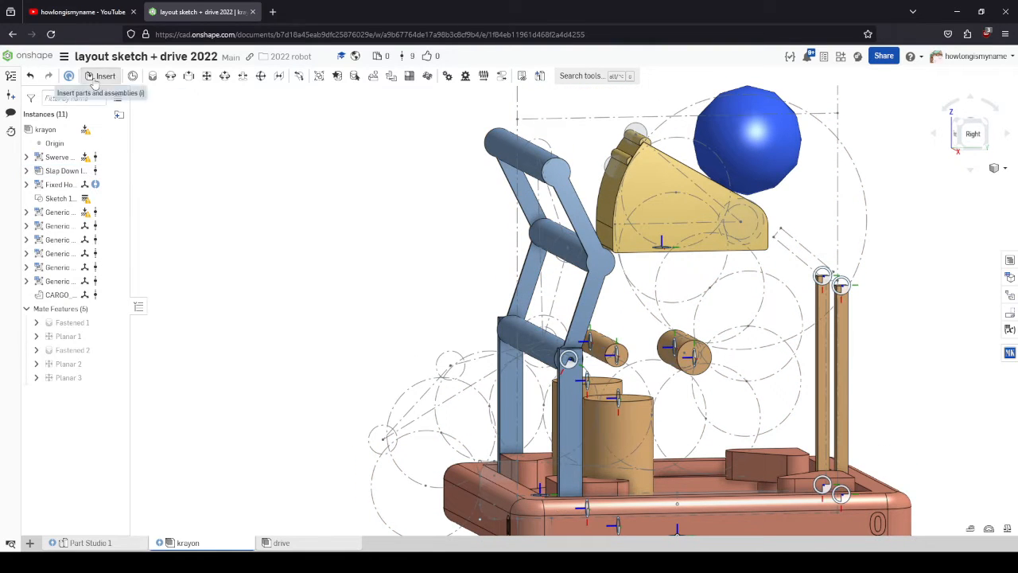
Browse the KrayonCAD library's assemblies from the Insert dialog, then open the drive assembly tab
click(105, 77)
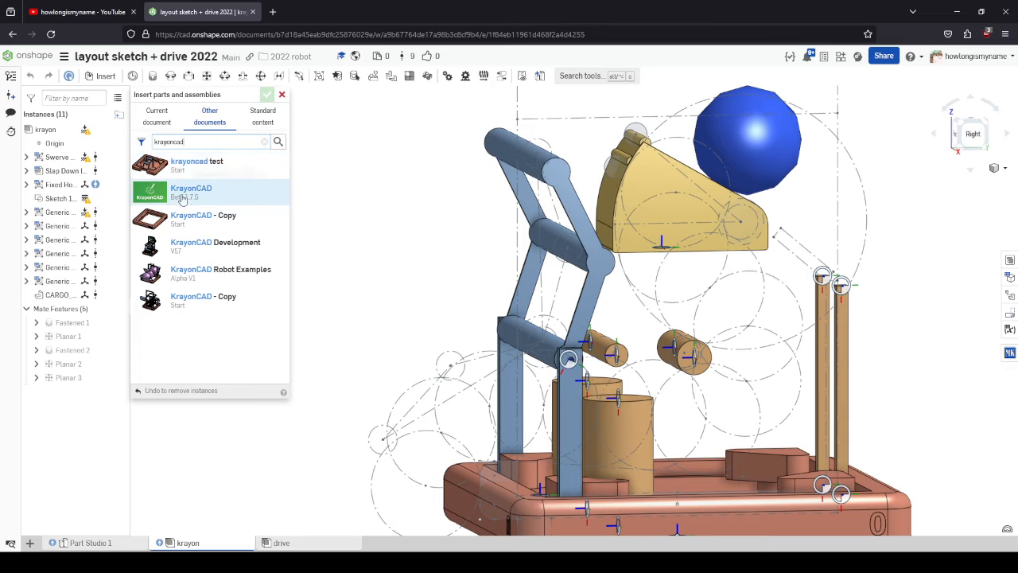
click(191, 191)
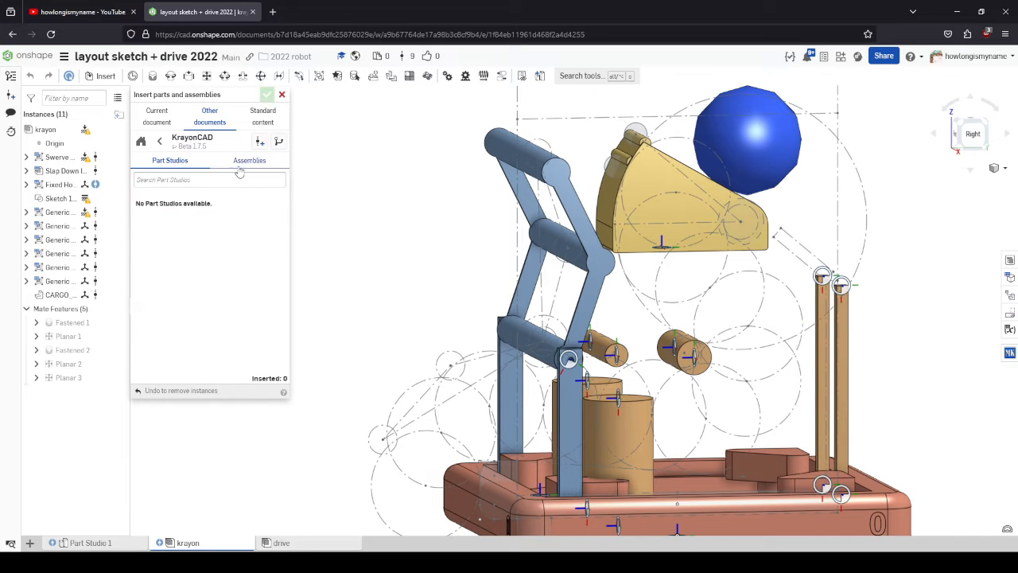
click(248, 159)
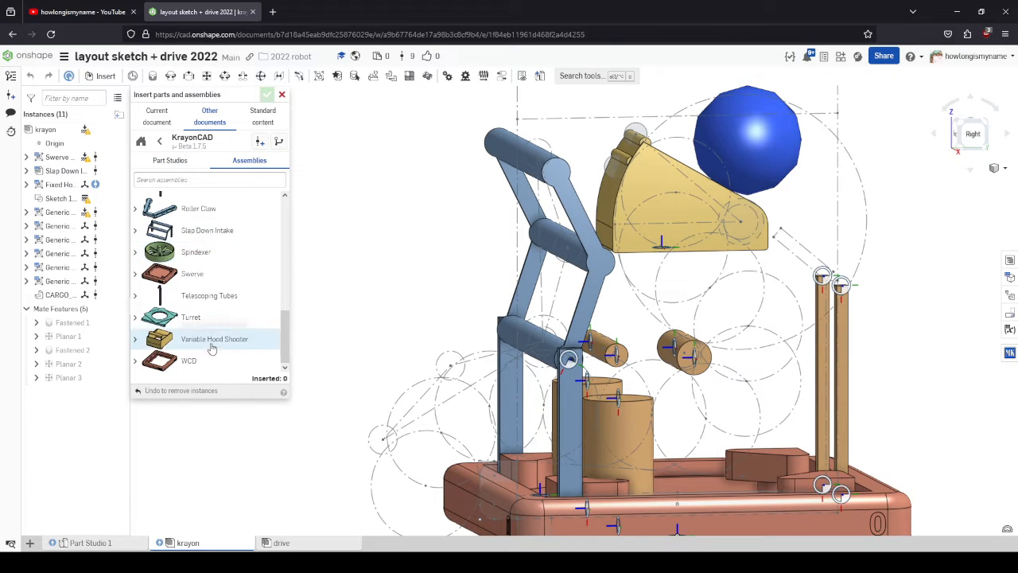
scroll(up, 3)
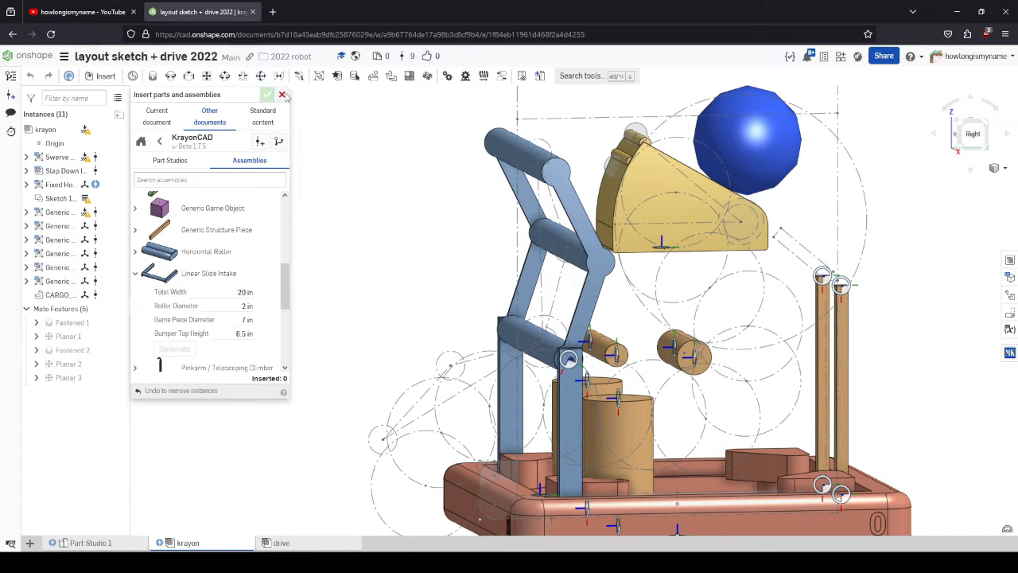
click(282, 542)
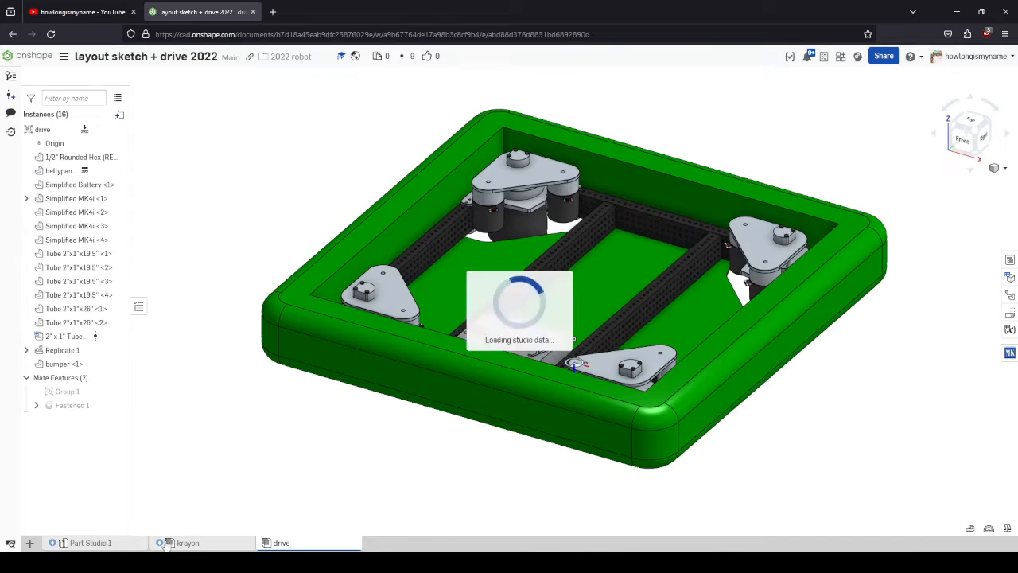
Switch between Part Studio 1 and the drive tab, then return to the 2022 robot folder
click(89, 542)
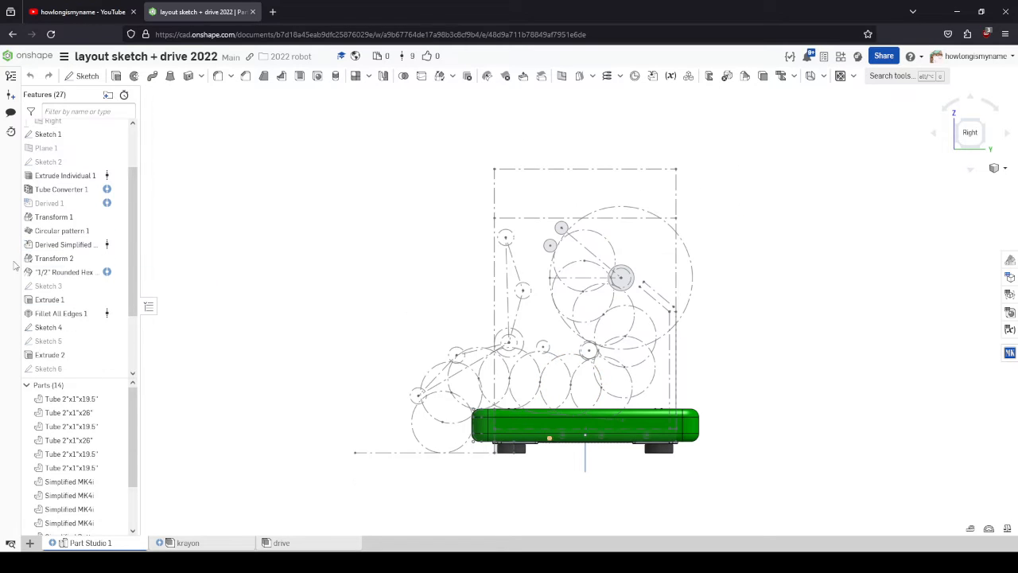
click(281, 542)
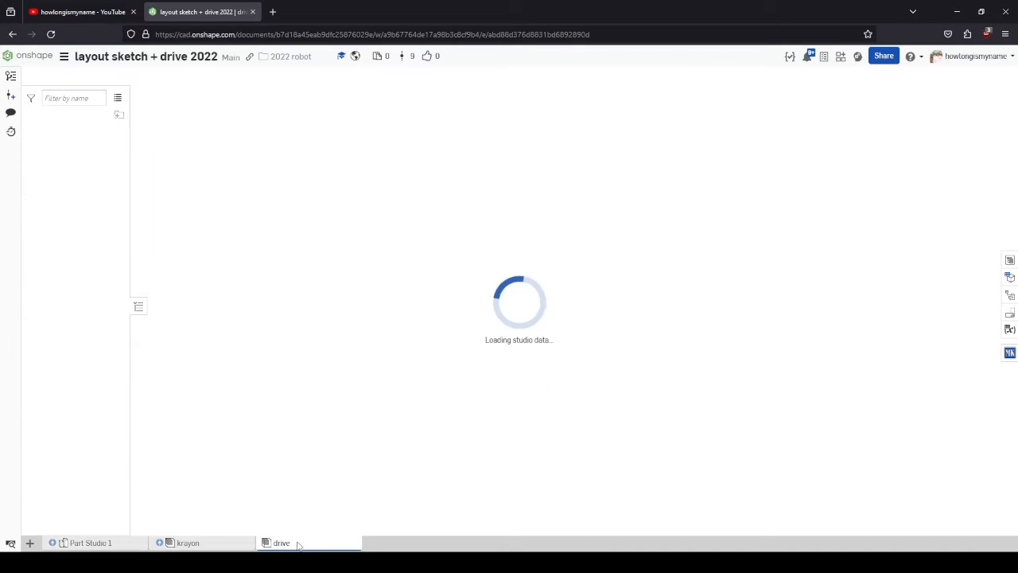
click(89, 543)
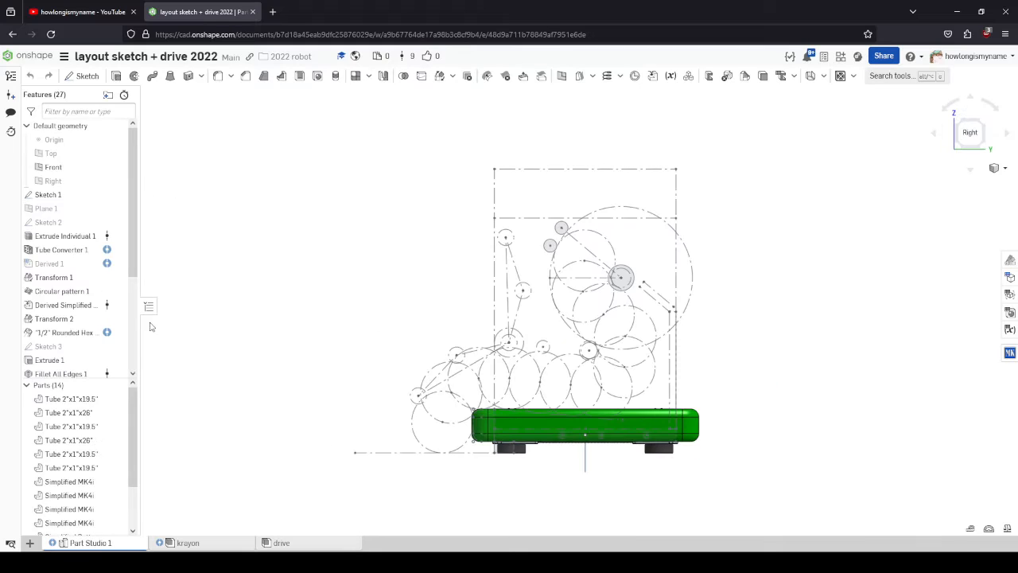
click(280, 540)
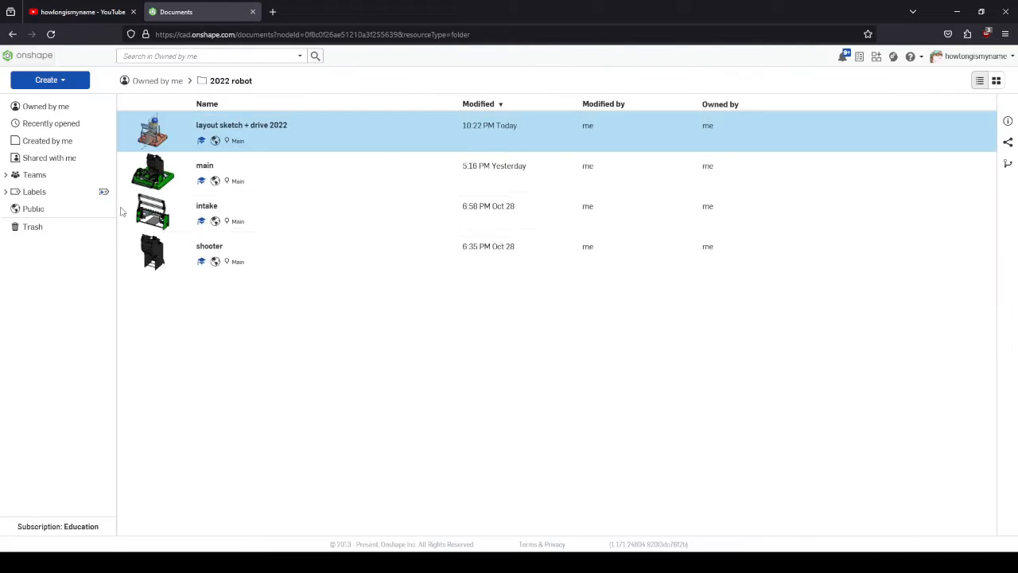
mouse_move(242, 124)
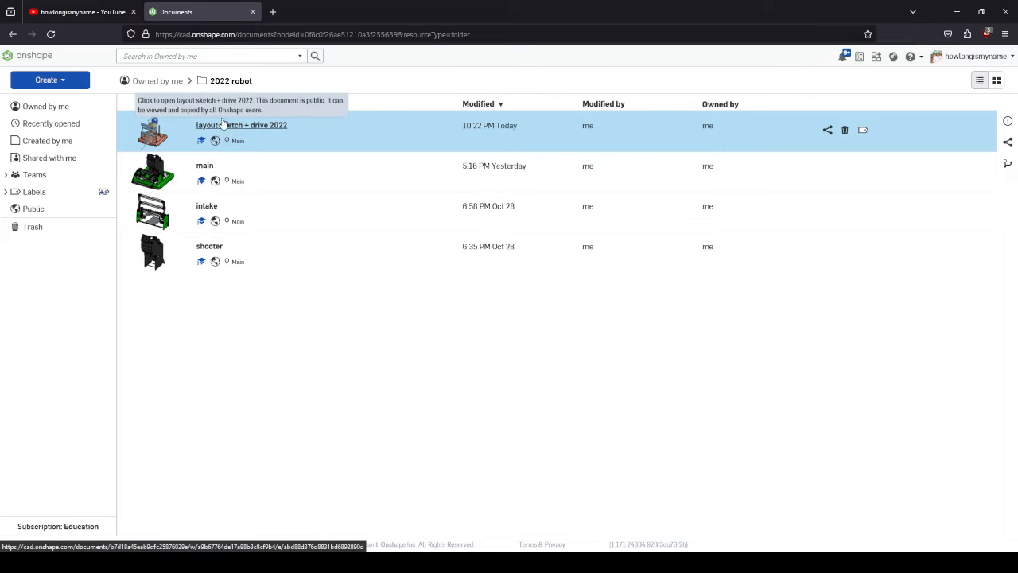
mouse_move(207, 210)
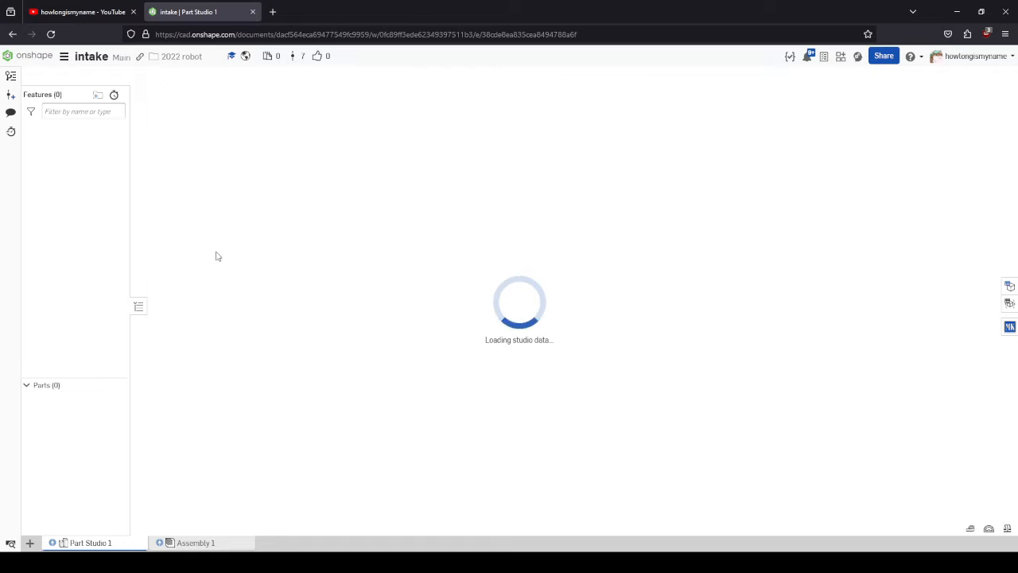
mouse_move(267, 214)
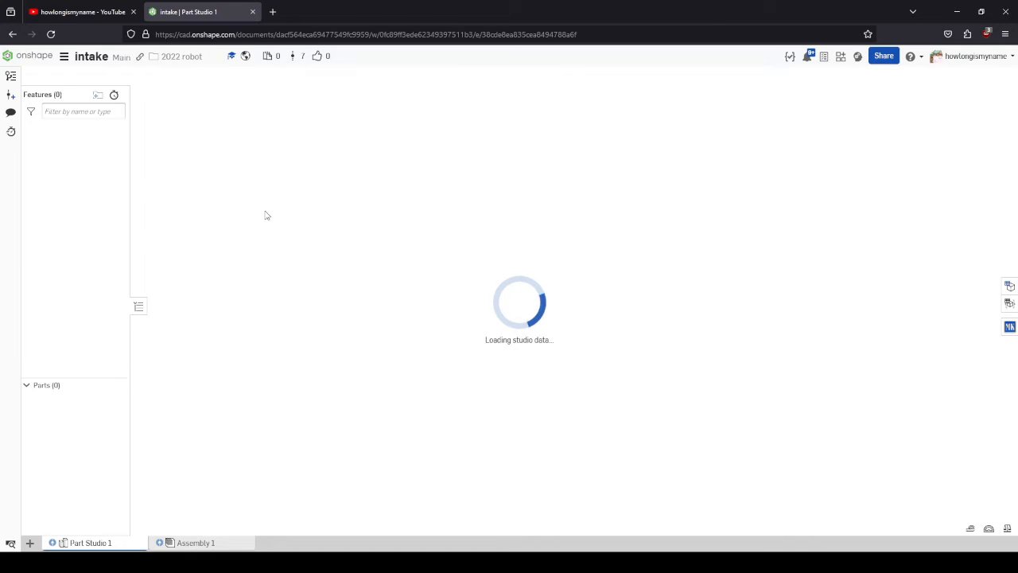
mouse_move(465, 283)
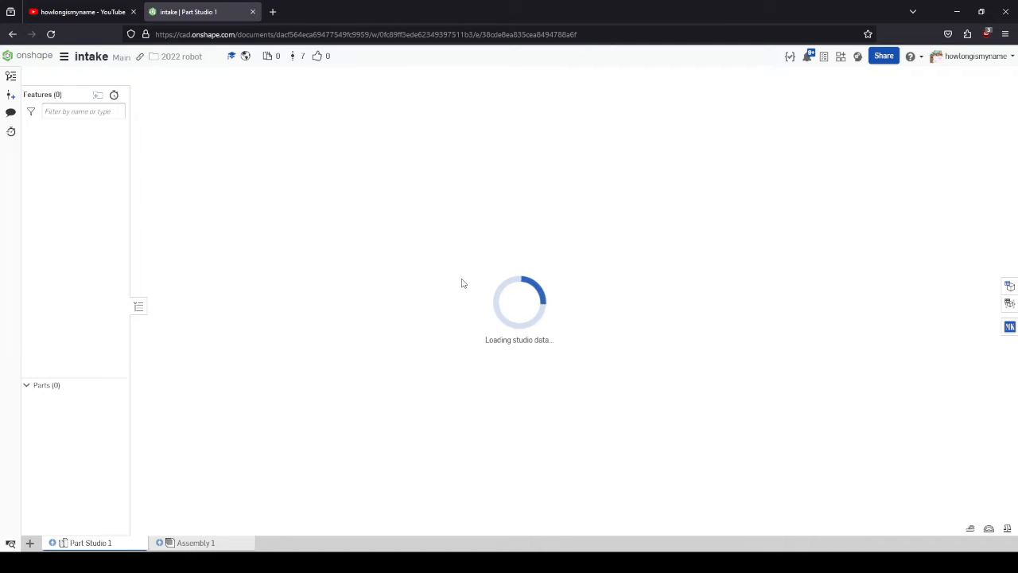
mouse_move(411, 439)
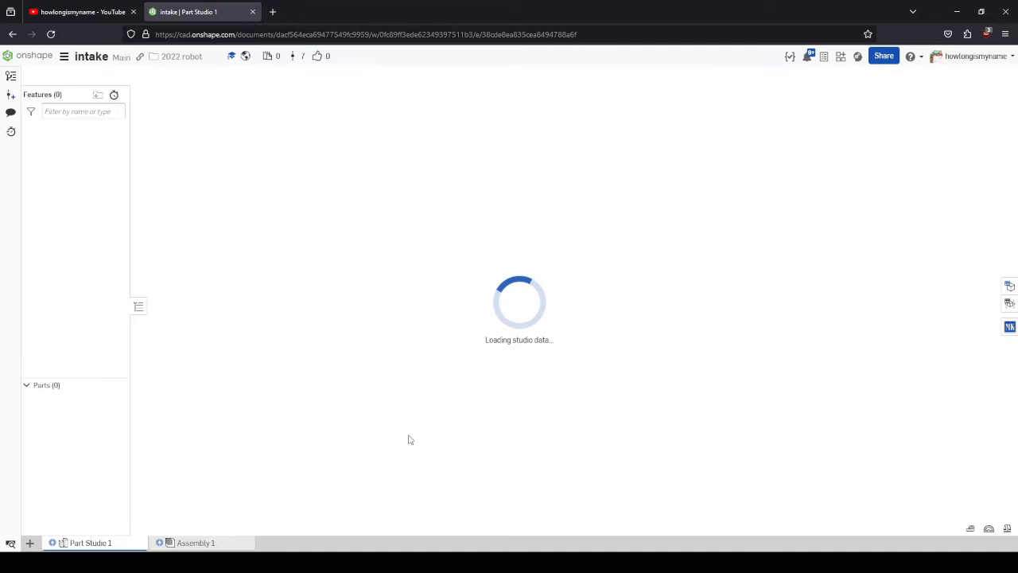
mouse_move(350, 274)
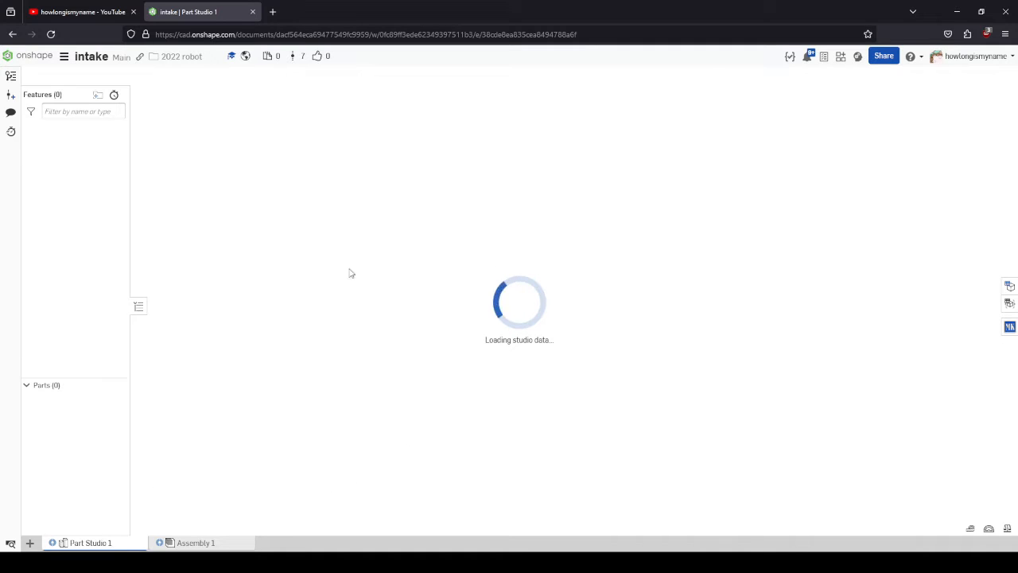
mouse_move(213, 93)
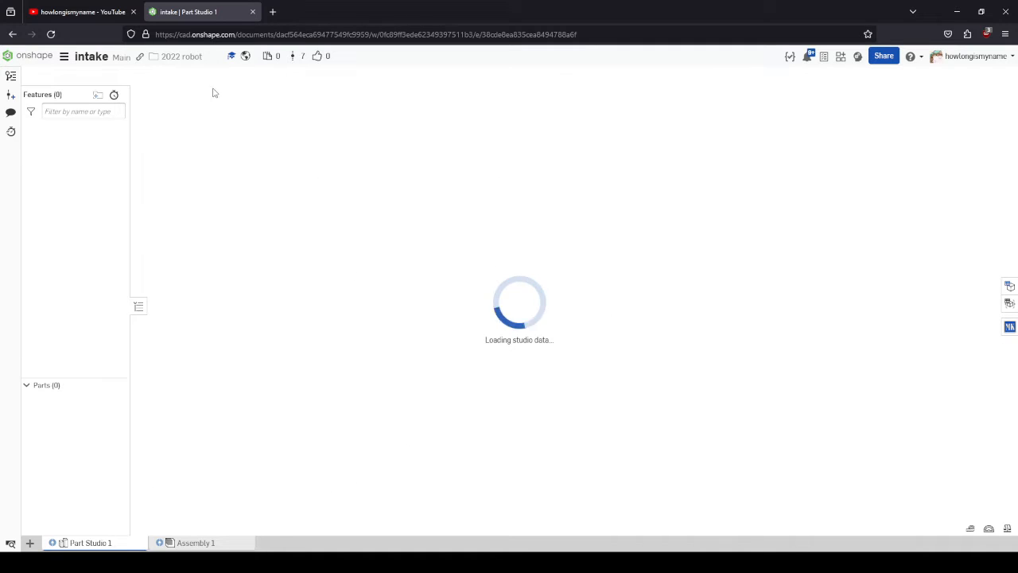
mouse_move(393, 295)
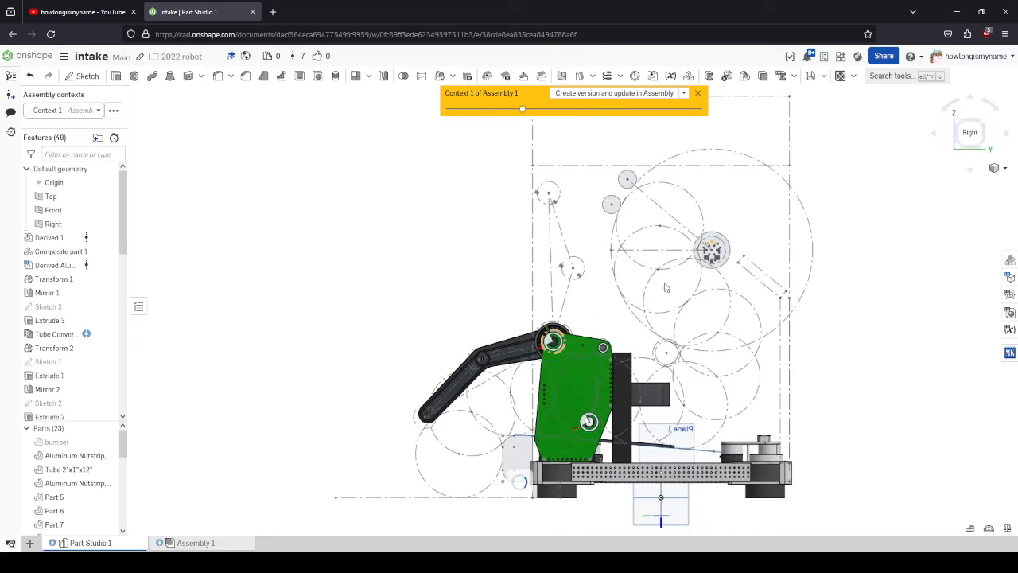
mouse_move(694, 108)
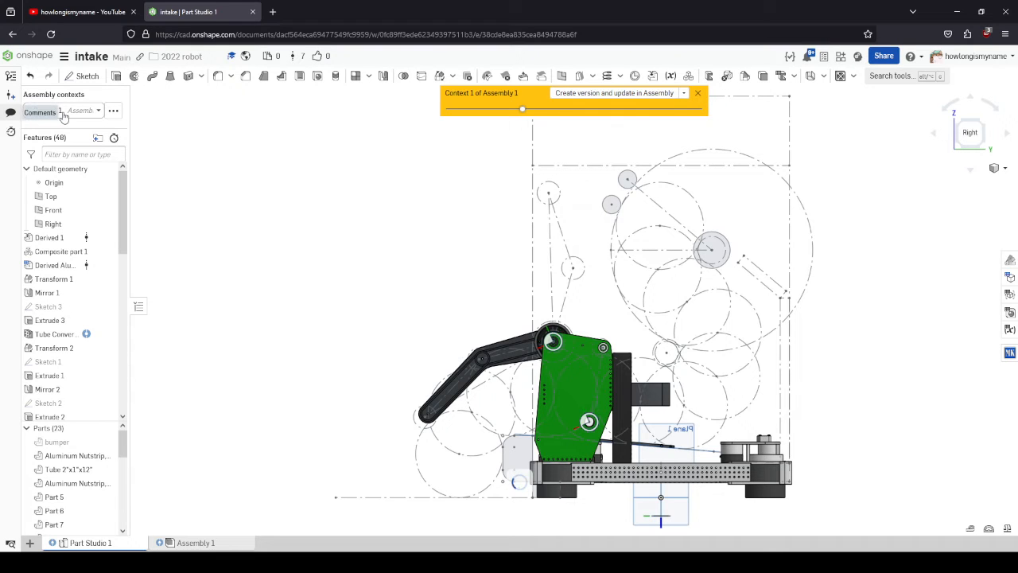
Set the intake part studio's assembly context to None
click(64, 110)
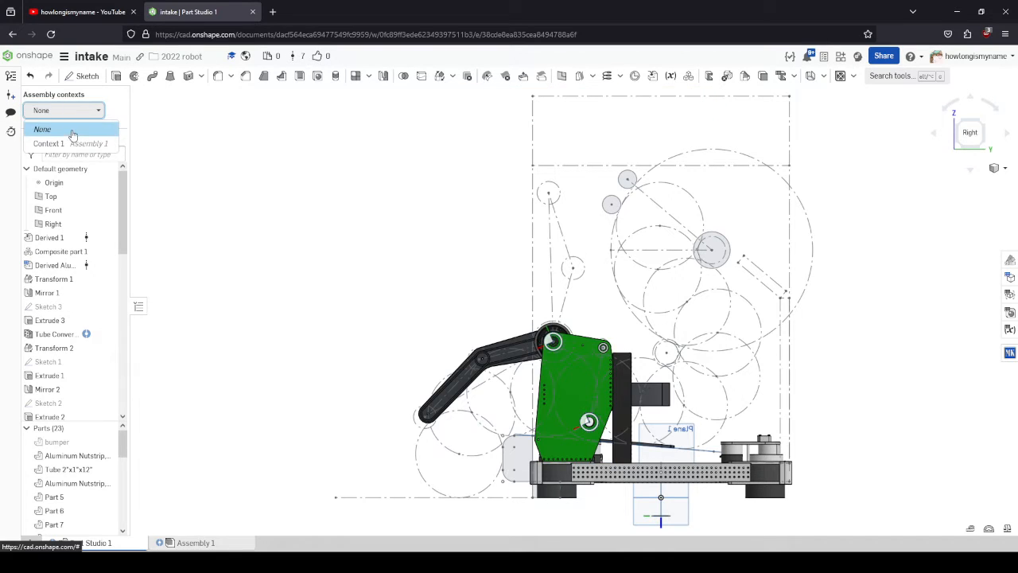
click(41, 129)
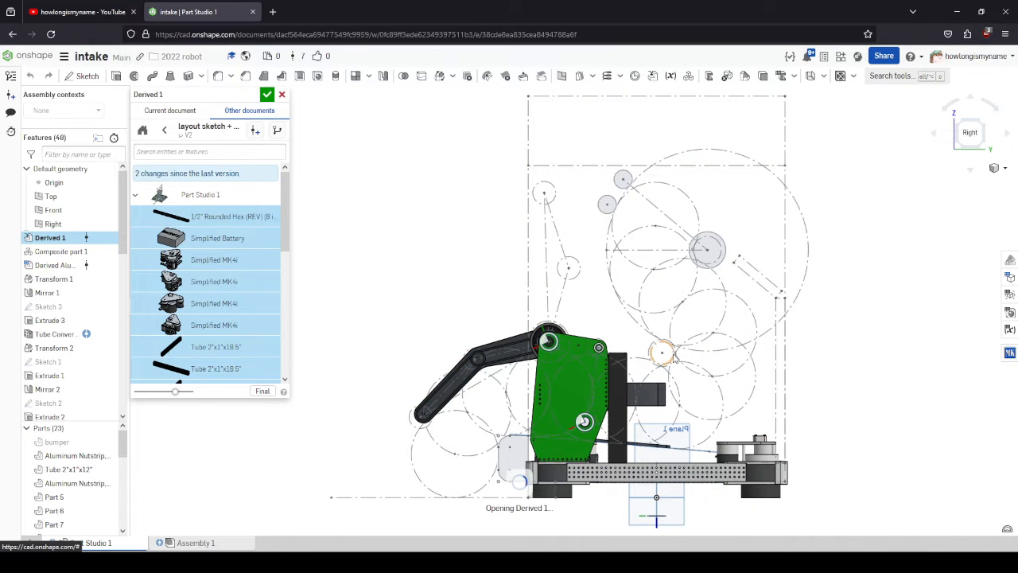
Inspect the derived drivetrain and bumper parts, then close Derived 1 without changes
click(703, 248)
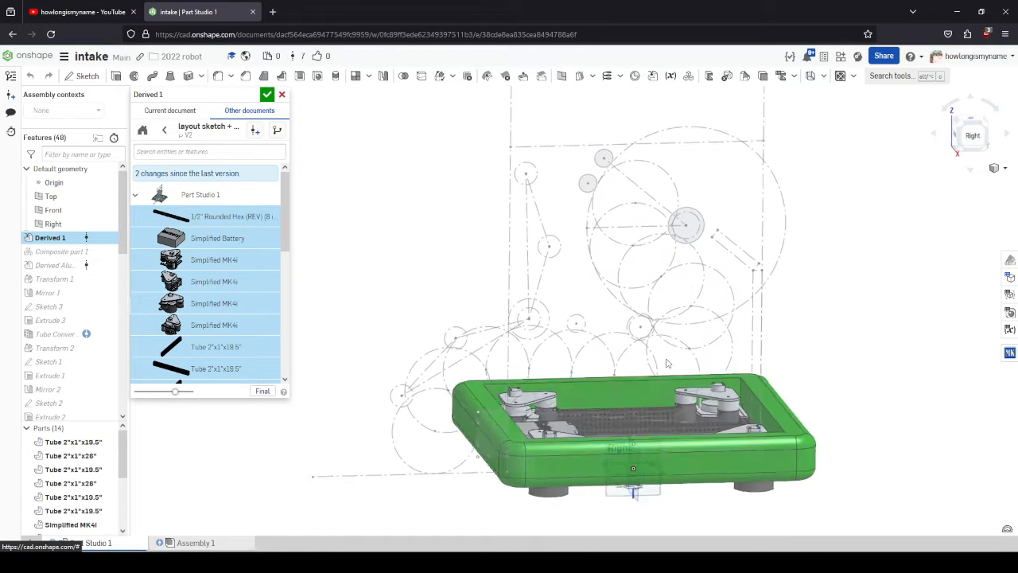
drag(668, 362, 676, 343)
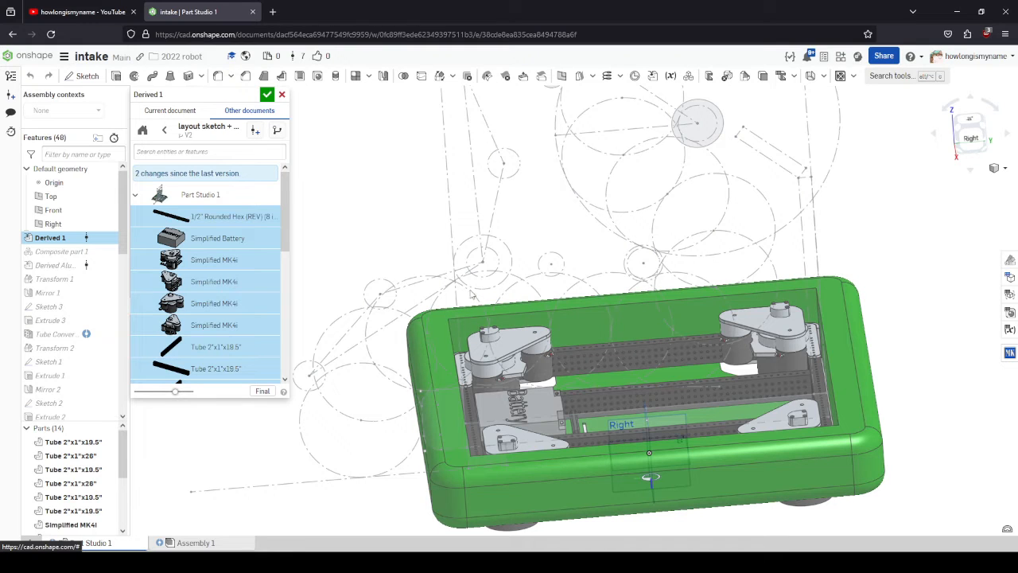
scroll(down, 3)
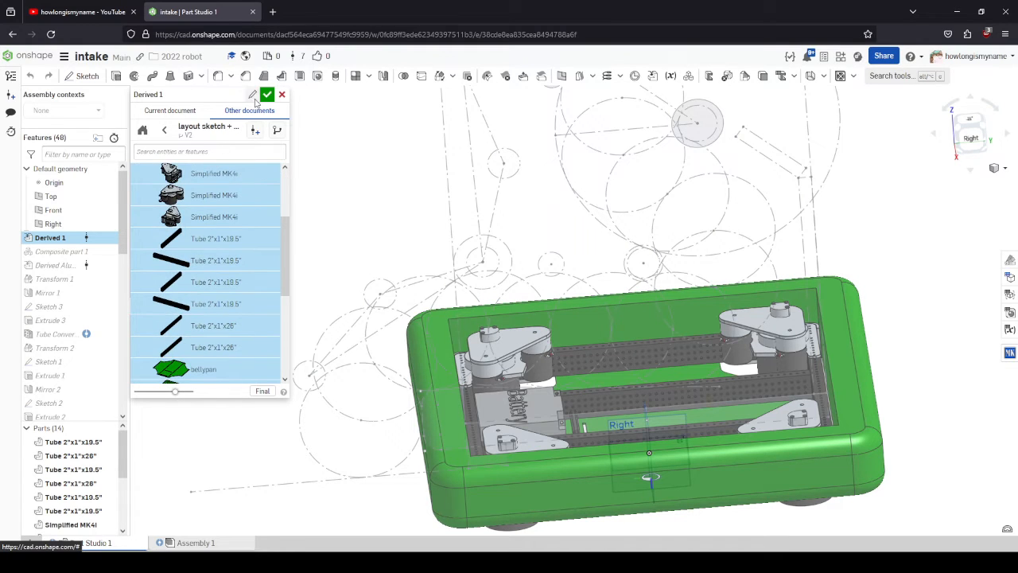
click(268, 94)
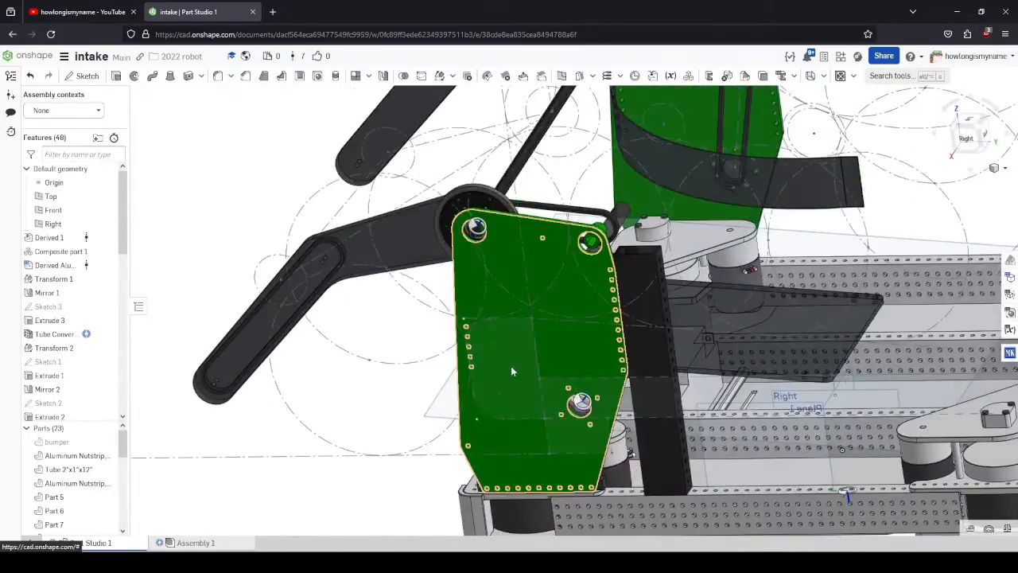
drag(556, 318, 525, 363)
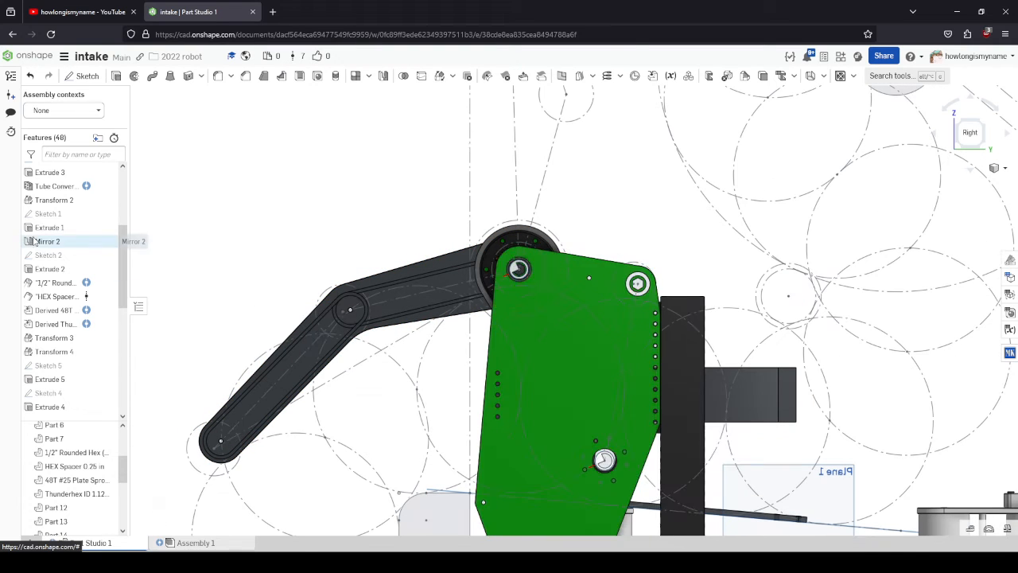
click(48, 214)
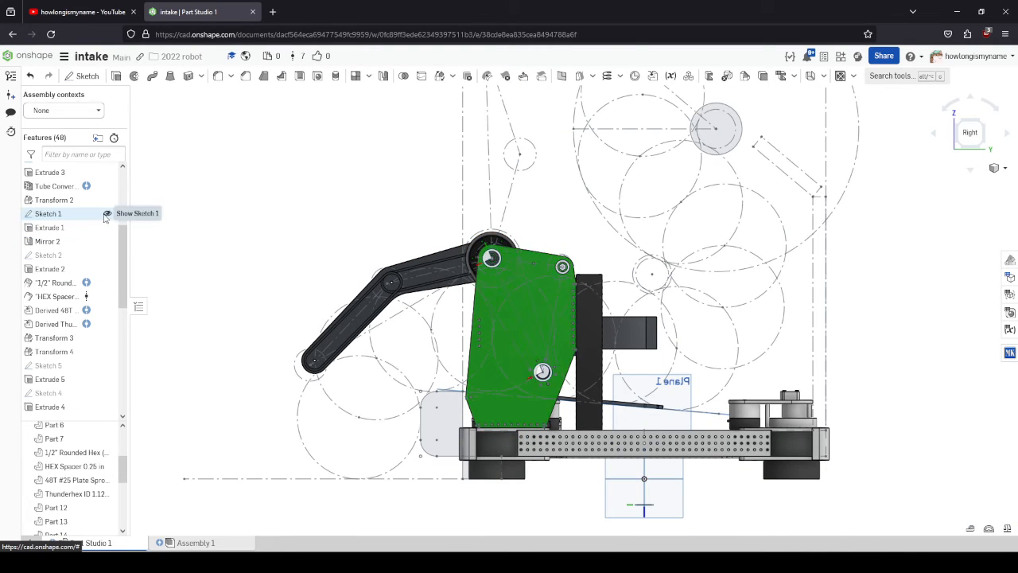
click(47, 213)
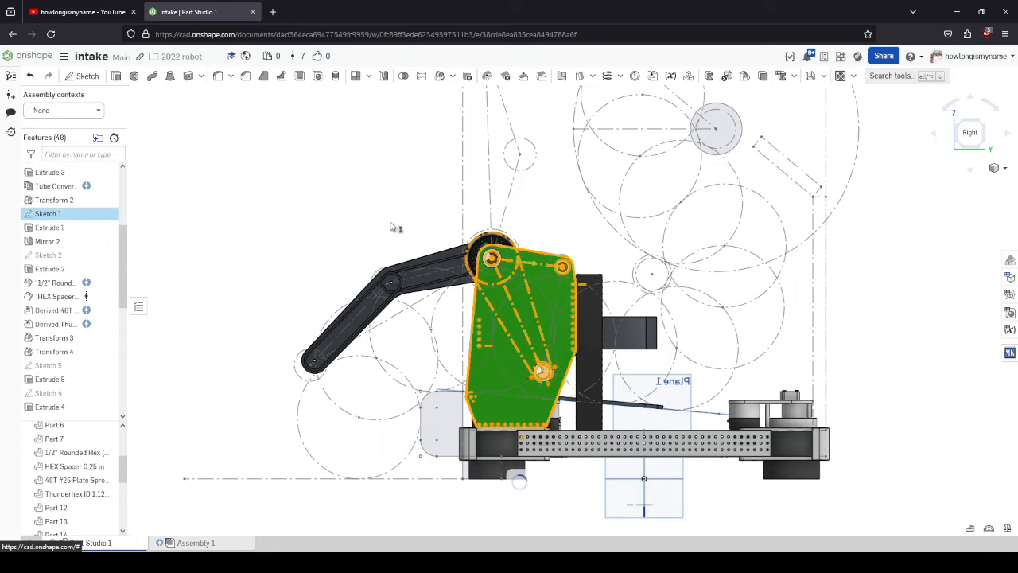
mouse_move(390, 283)
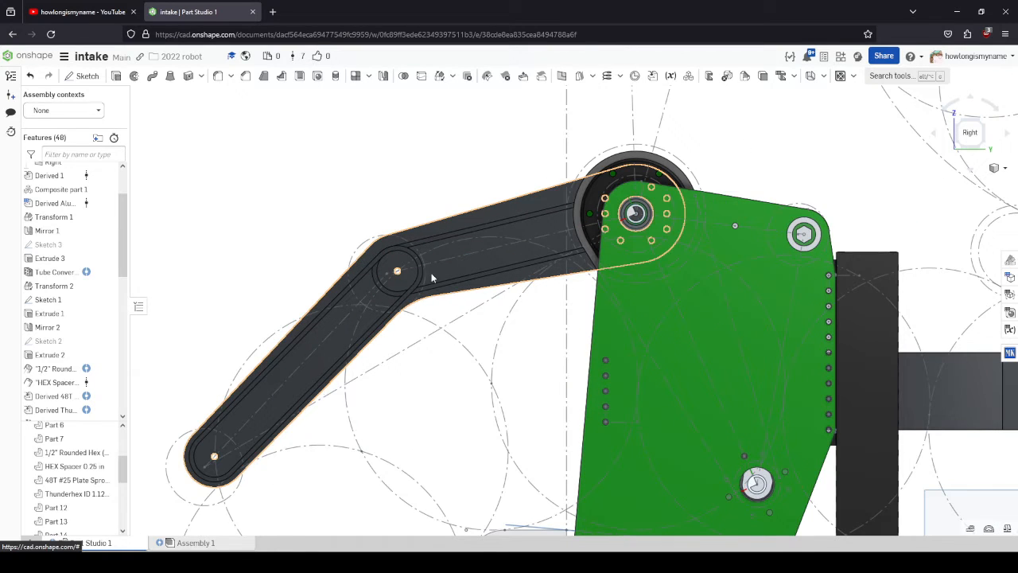
mouse_move(337, 326)
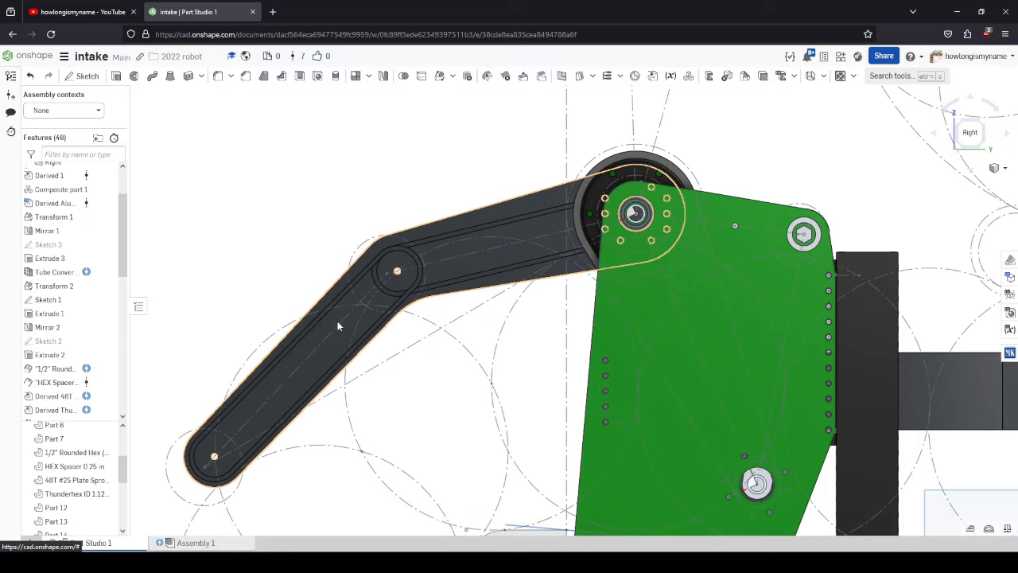
click(423, 200)
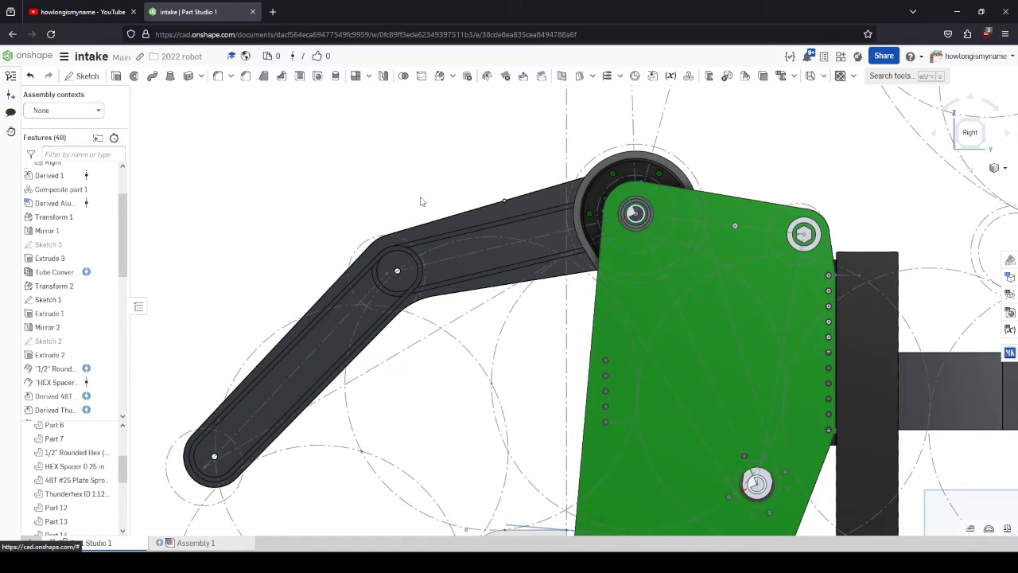
click(421, 262)
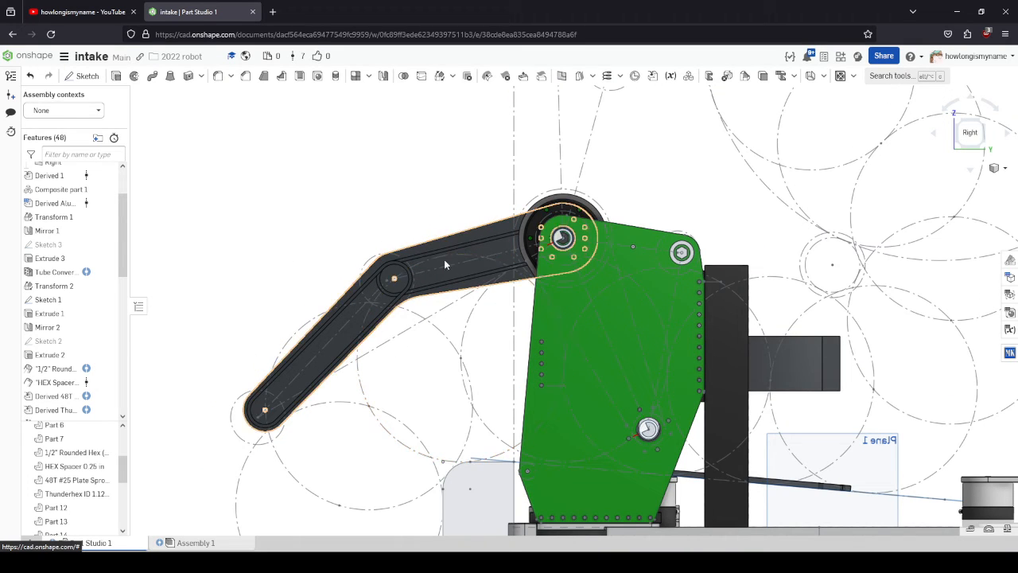
drag(446, 264, 436, 271)
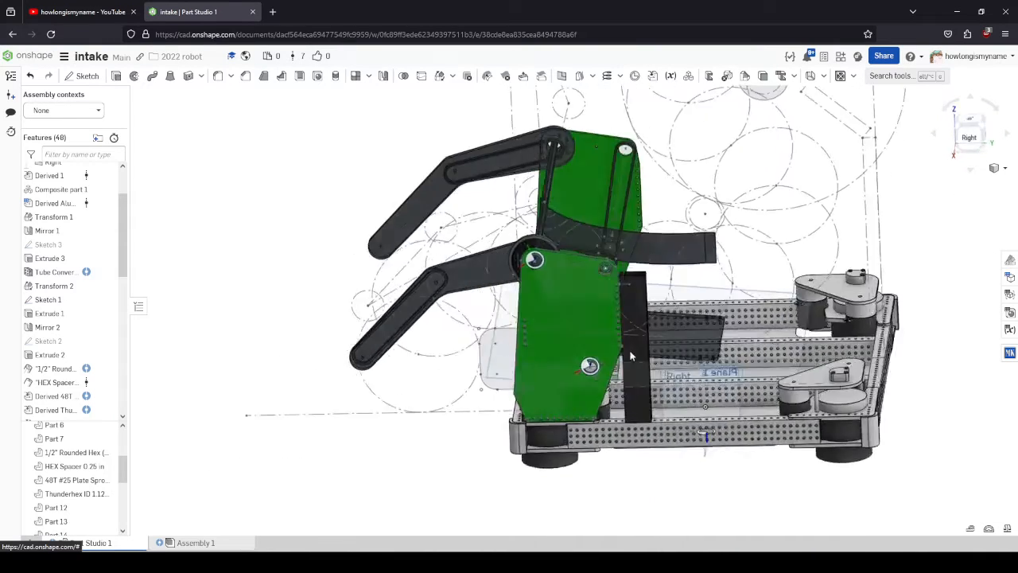
drag(633, 357, 573, 305)
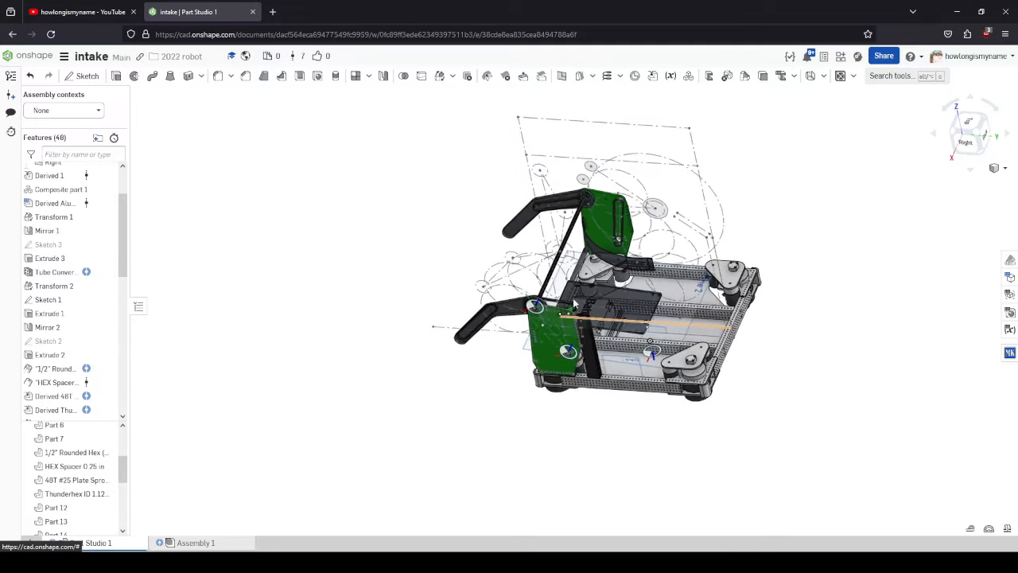
drag(596, 303, 612, 318)
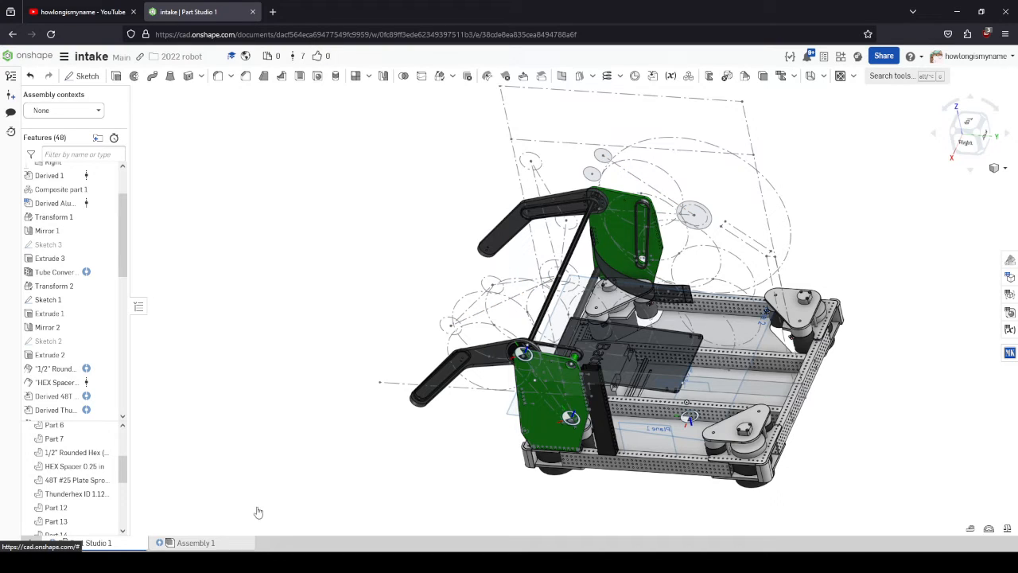
Switch to the intake document's Assembly 1 tab
click(196, 542)
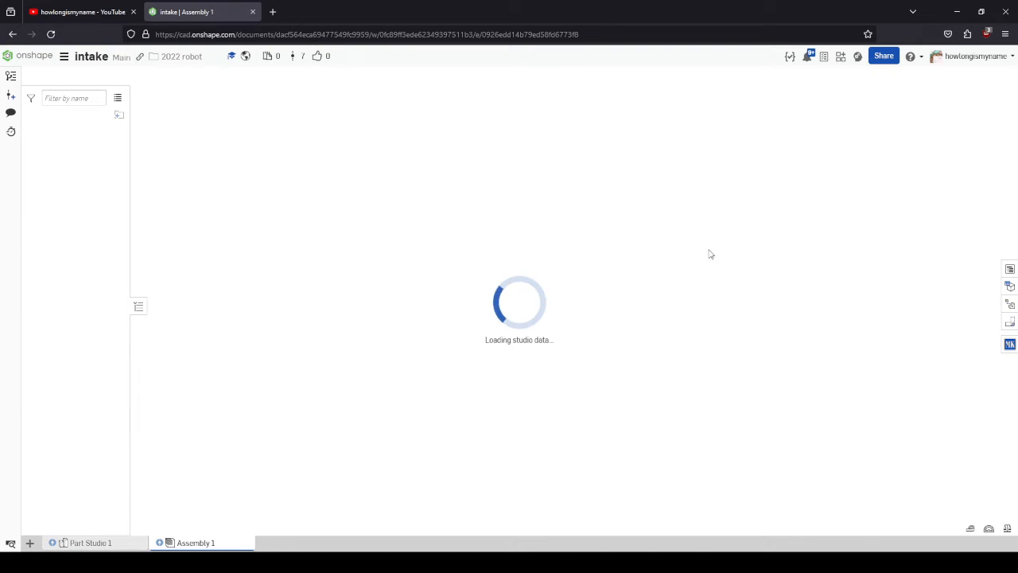
mouse_move(90, 543)
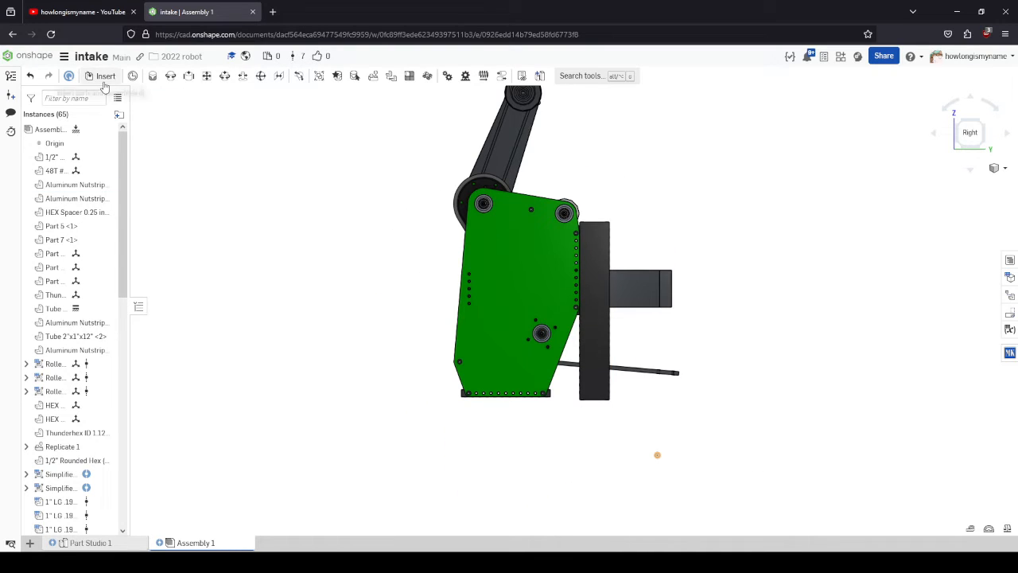
Insert Sketch 1 from the layout sketch + drive 2022 document in the 2022 robot folder
click(105, 77)
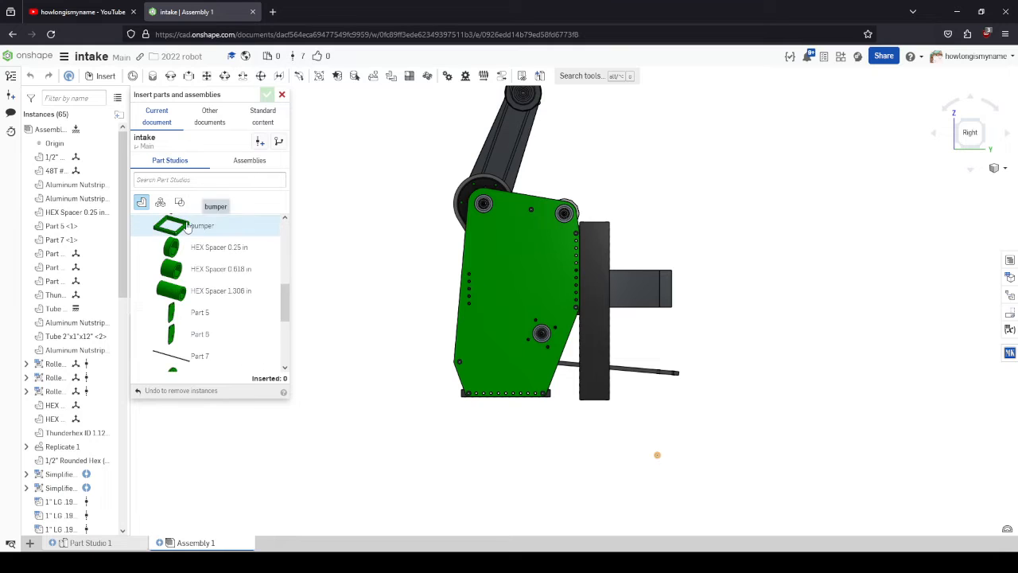
click(179, 200)
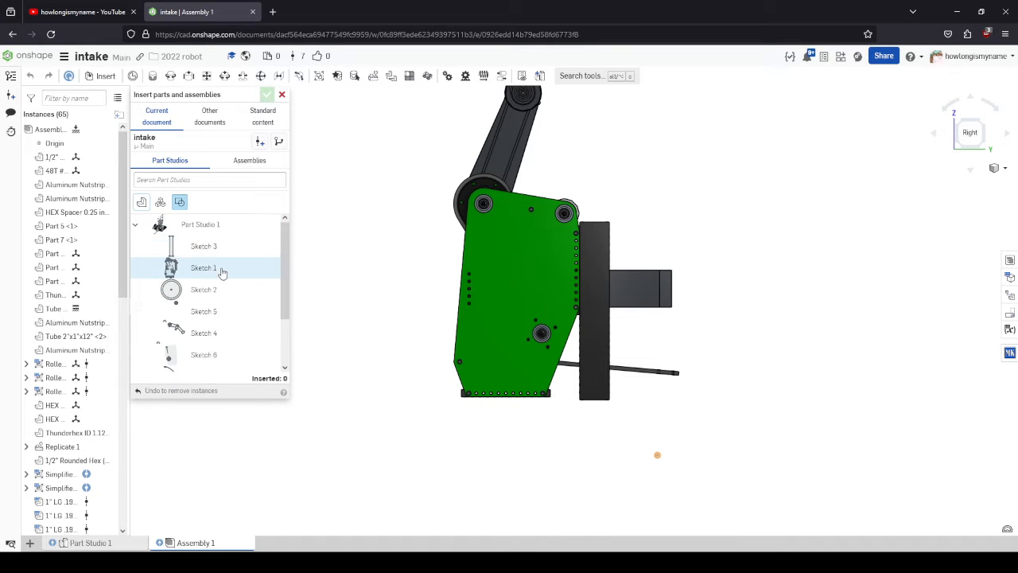
mouse_move(199, 140)
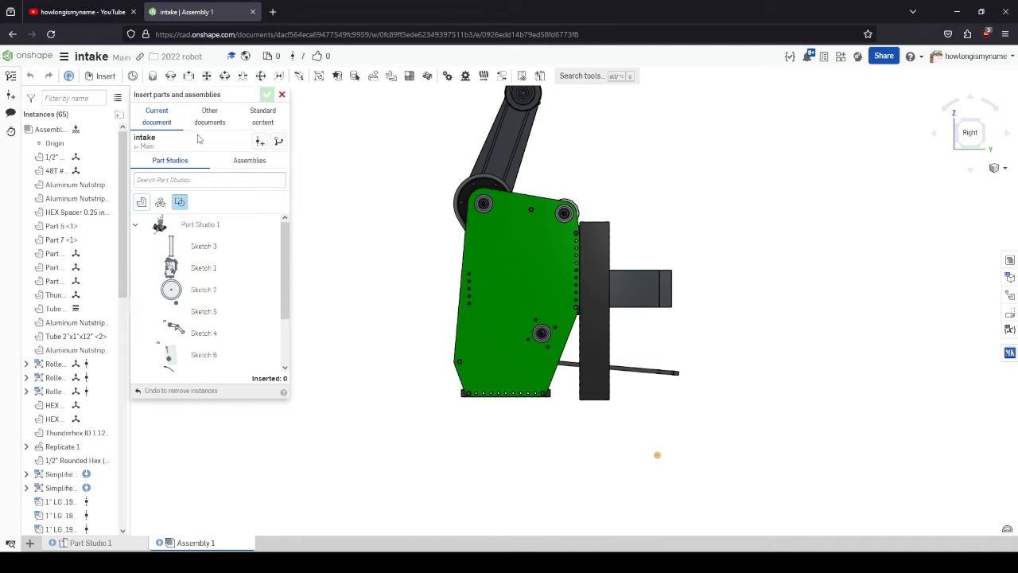
click(210, 115)
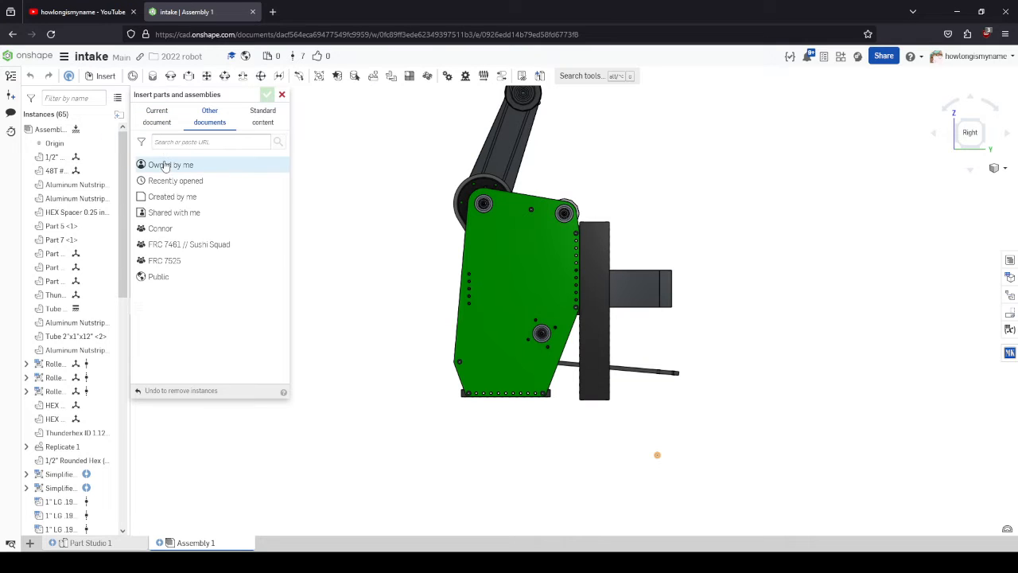
click(172, 163)
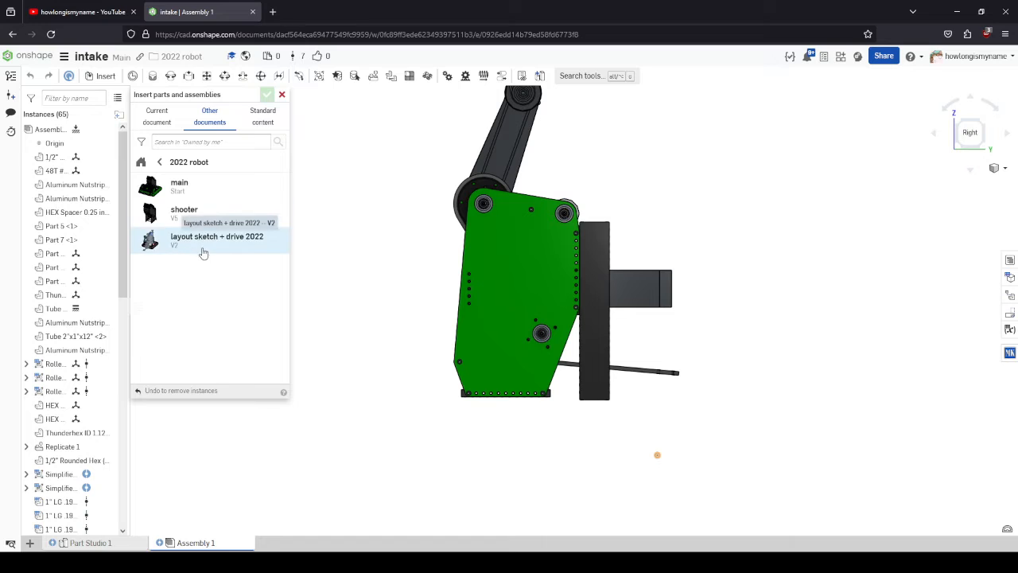
click(217, 239)
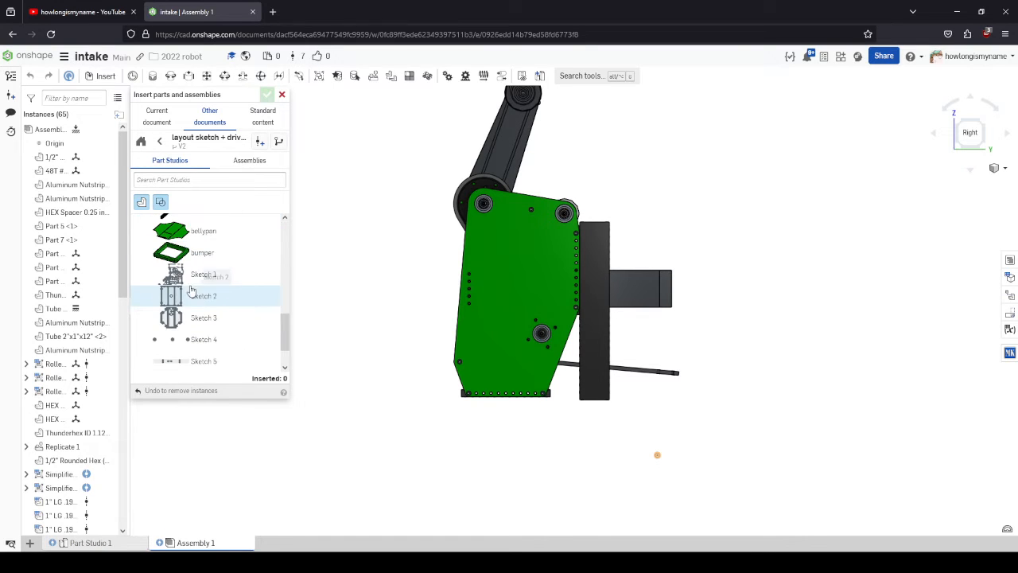
click(204, 274)
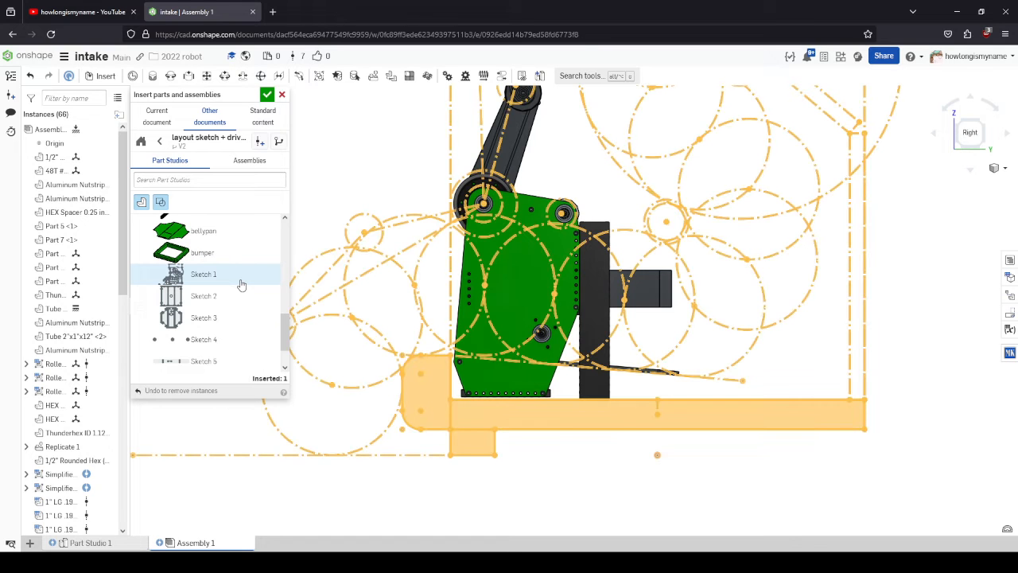
Place the inserted layout sketch, then return to the intake Part Studio 1 tab
click(267, 94)
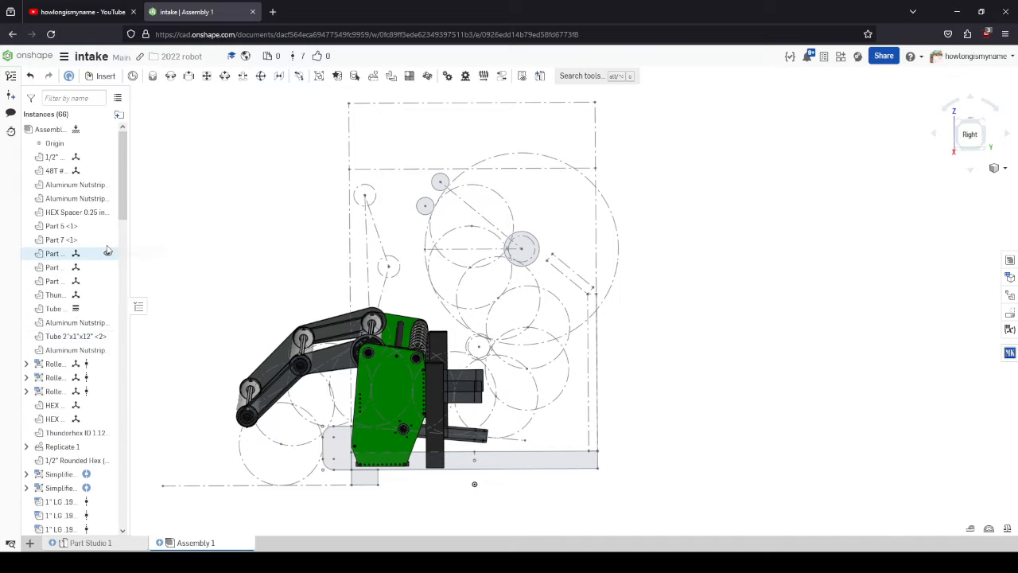
scroll(down, 3)
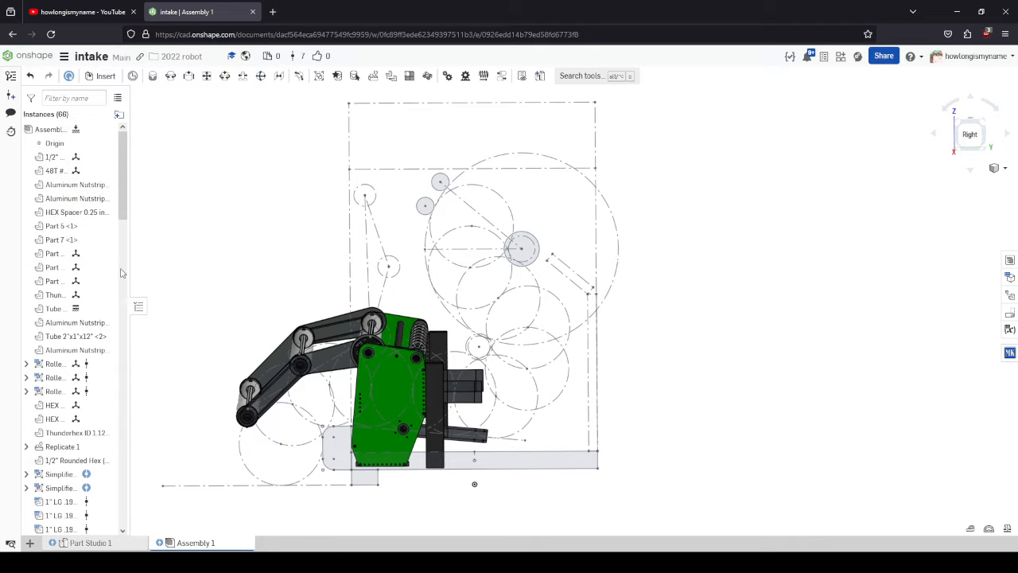
click(89, 542)
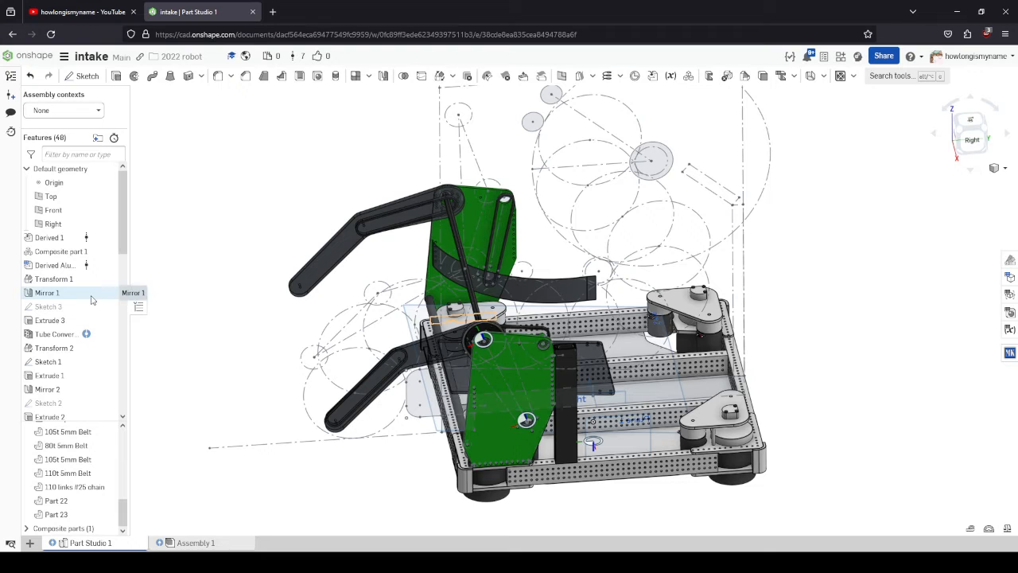
click(194, 542)
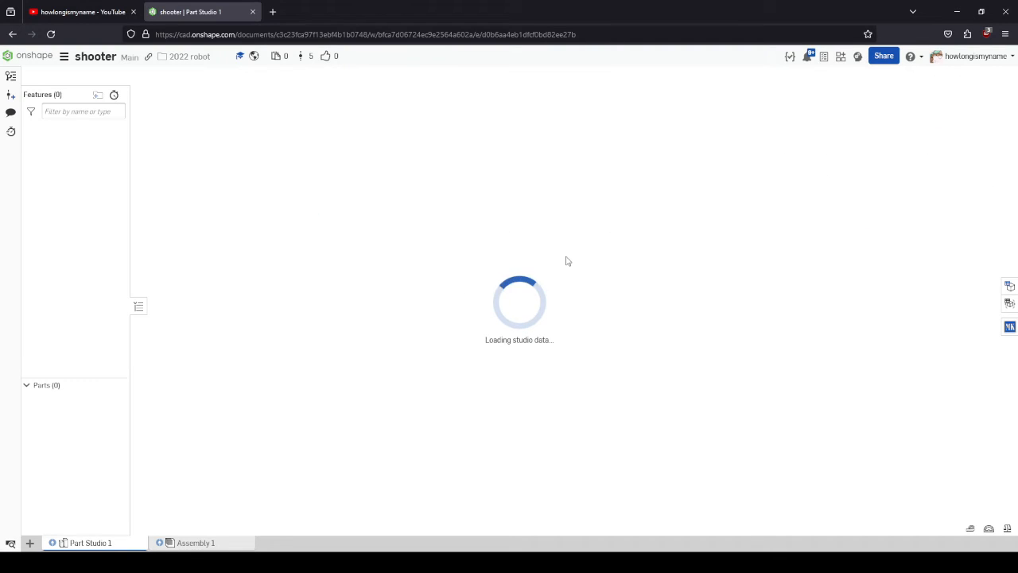
mouse_move(564, 241)
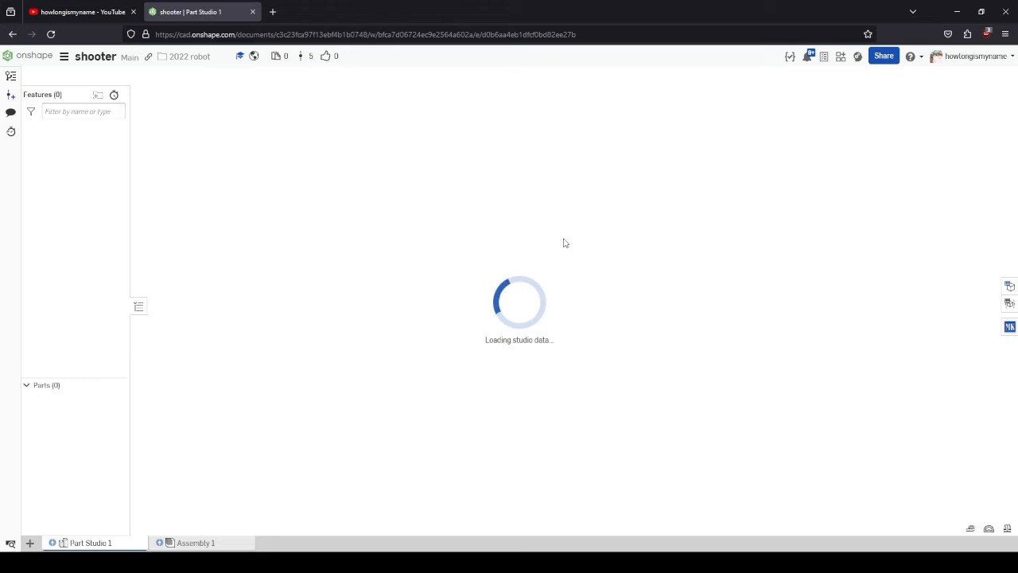
mouse_move(197, 123)
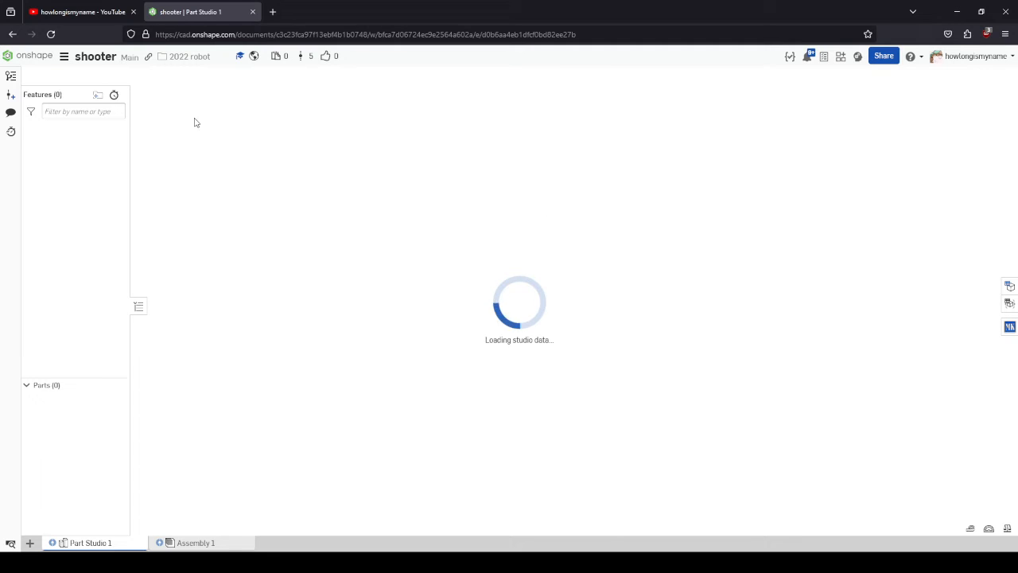
mouse_move(234, 112)
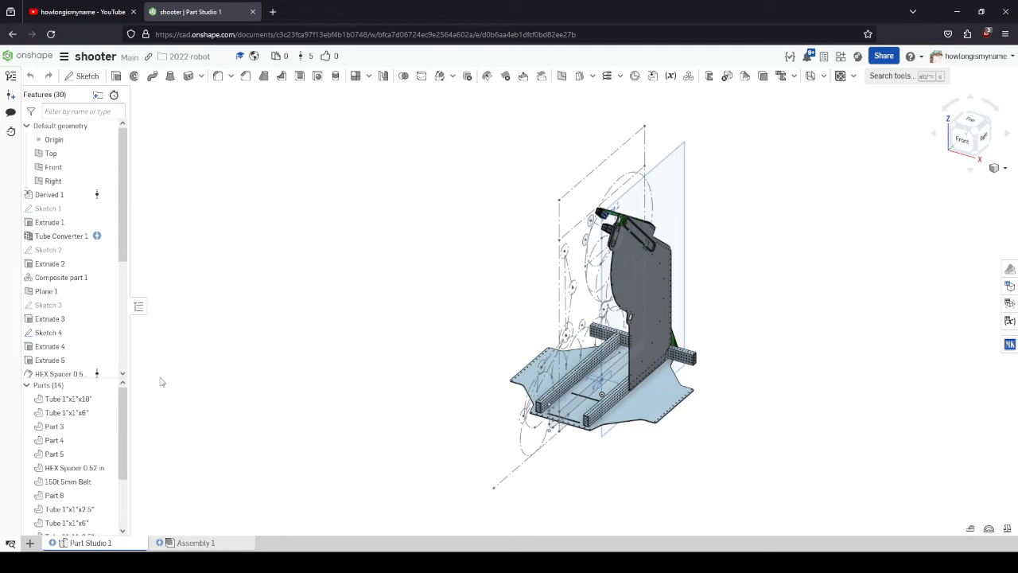
mouse_move(445, 397)
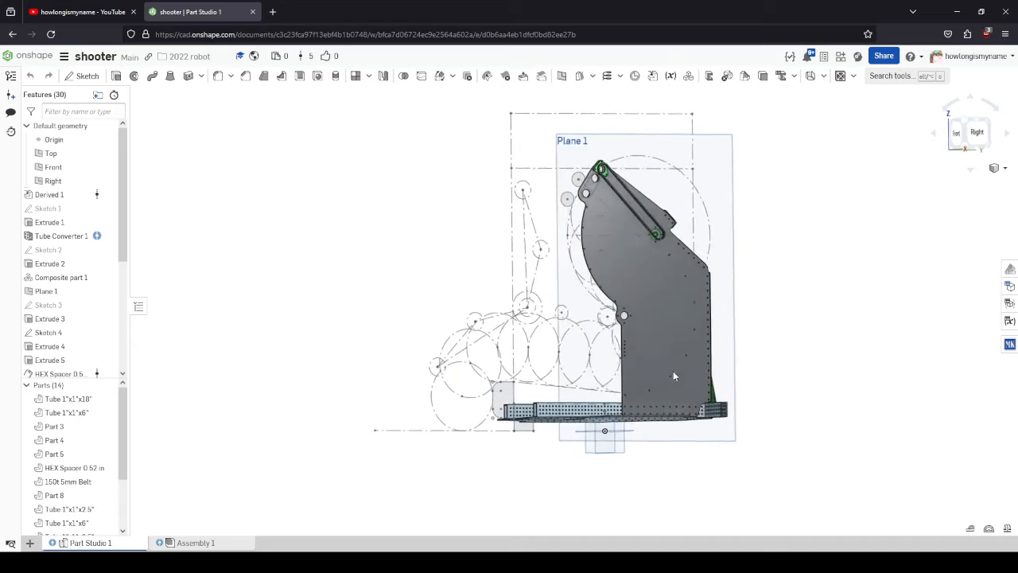
Turn the shooter to a side view and edit Sketch 2 on the side plate
drag(674, 376, 706, 277)
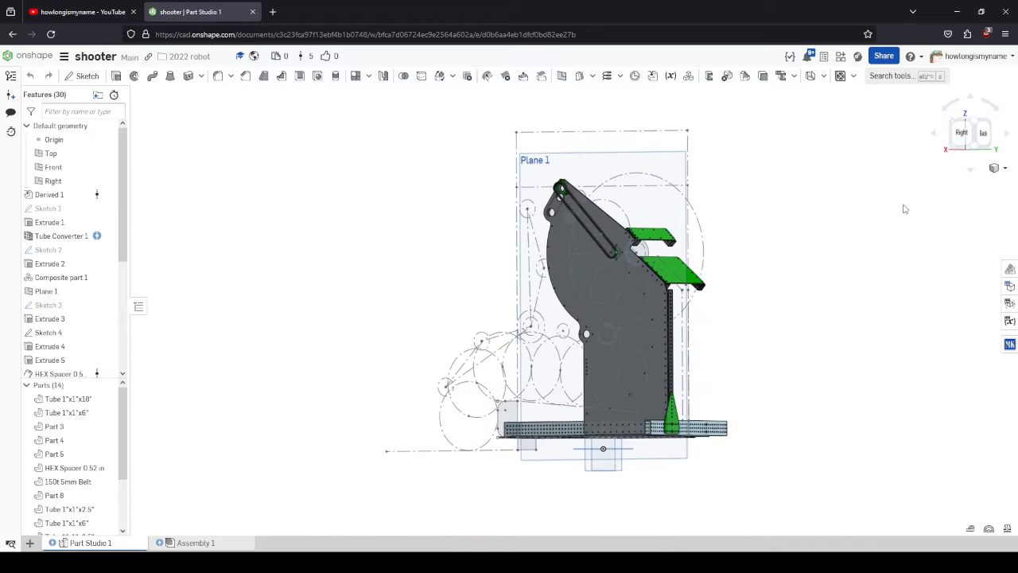
scroll(up, 3)
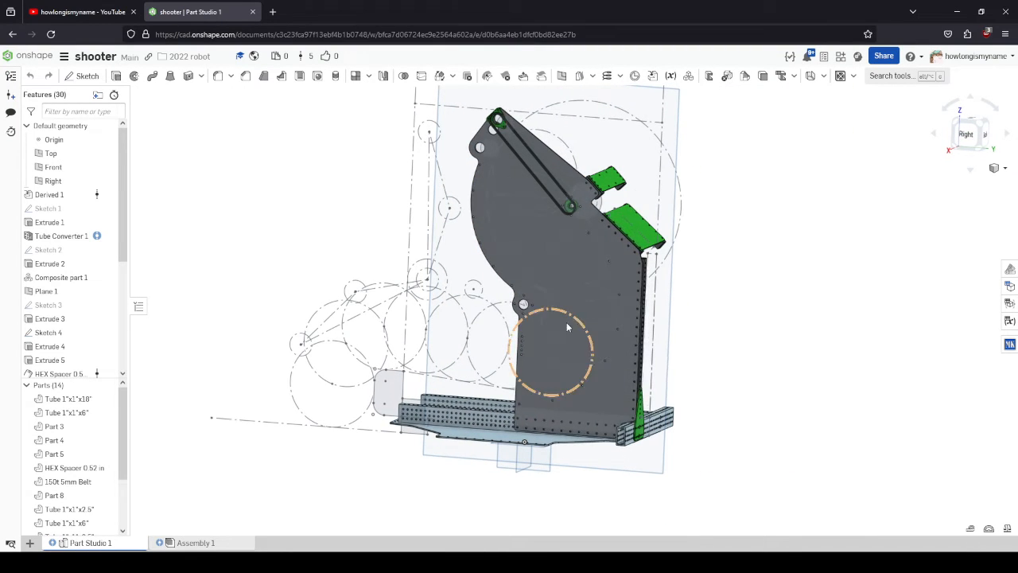
click(44, 290)
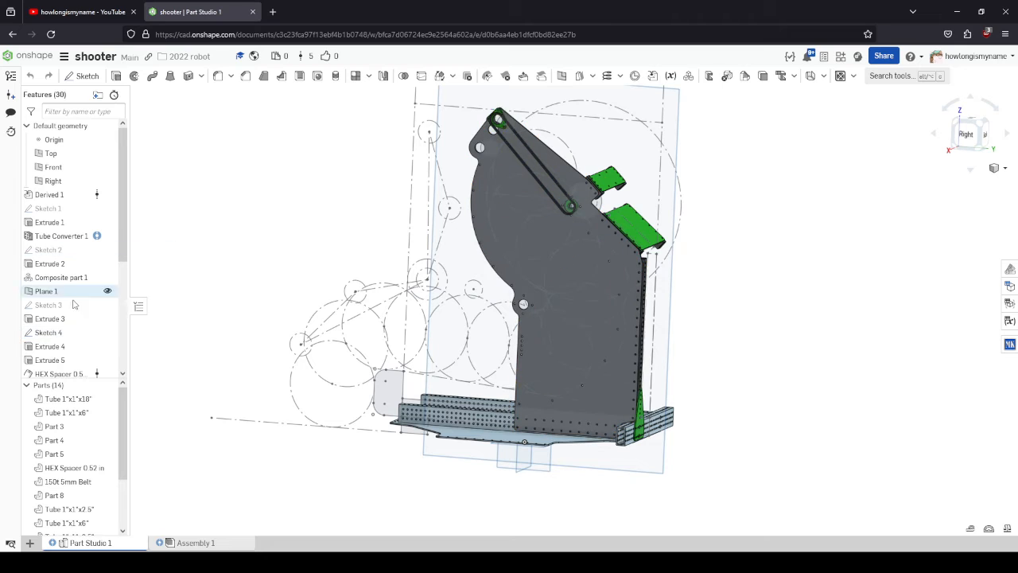
double_click(48, 249)
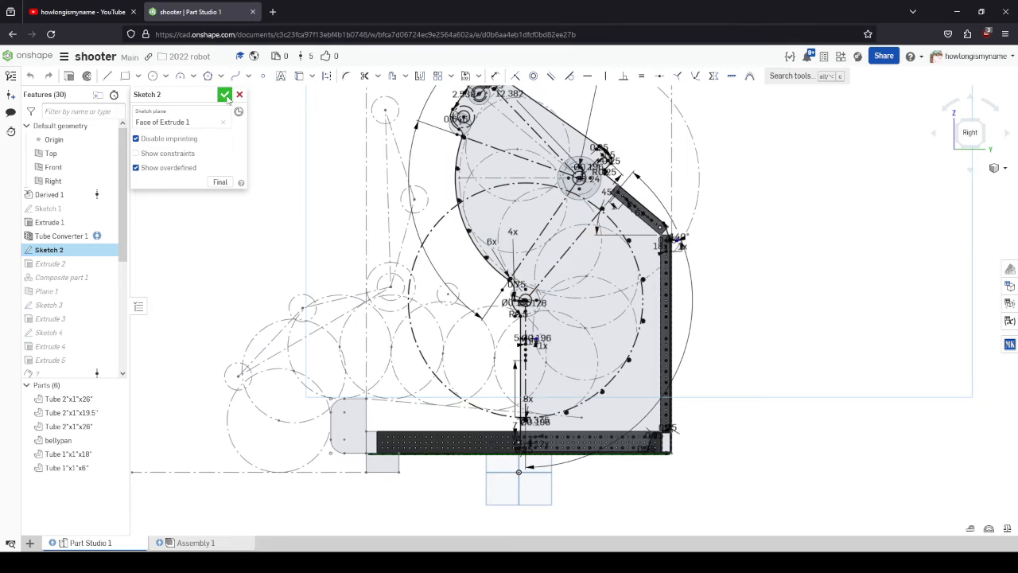
Finish the shooter sketch and switch to the Assembly 1 tab
click(226, 96)
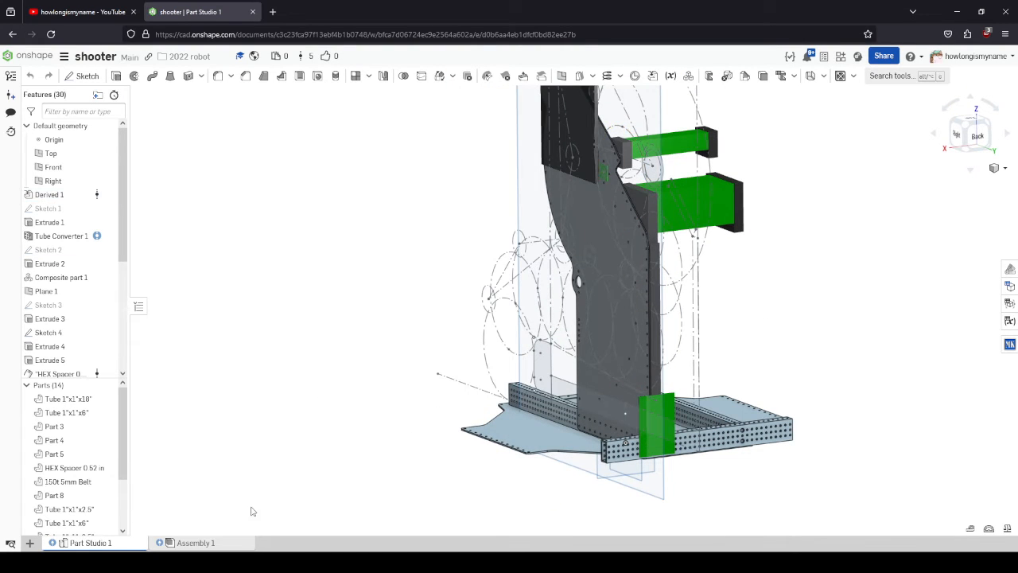
click(195, 542)
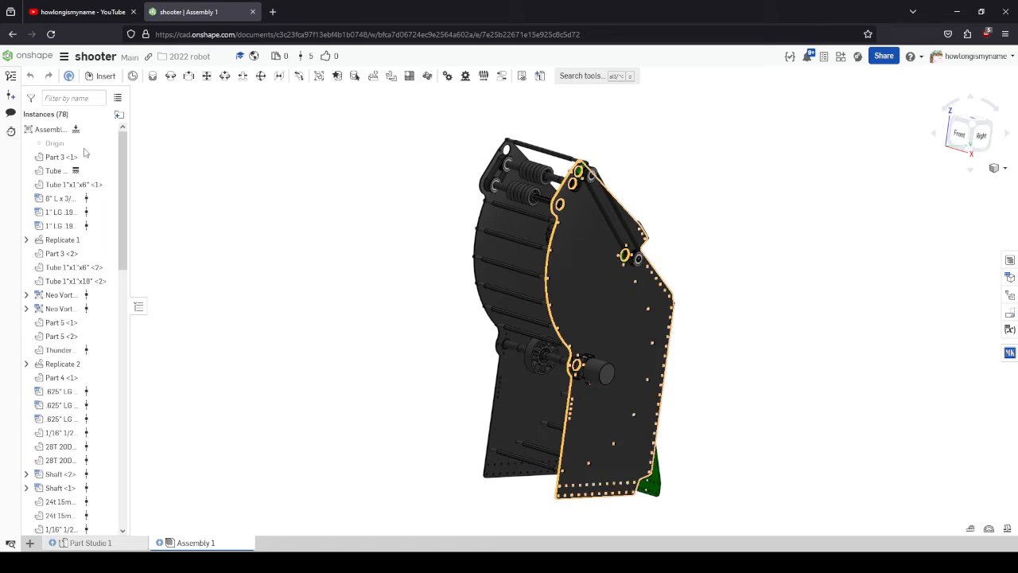
View the shooter assembly from the Right and start inserting parts and assemblies
right_click(54, 143)
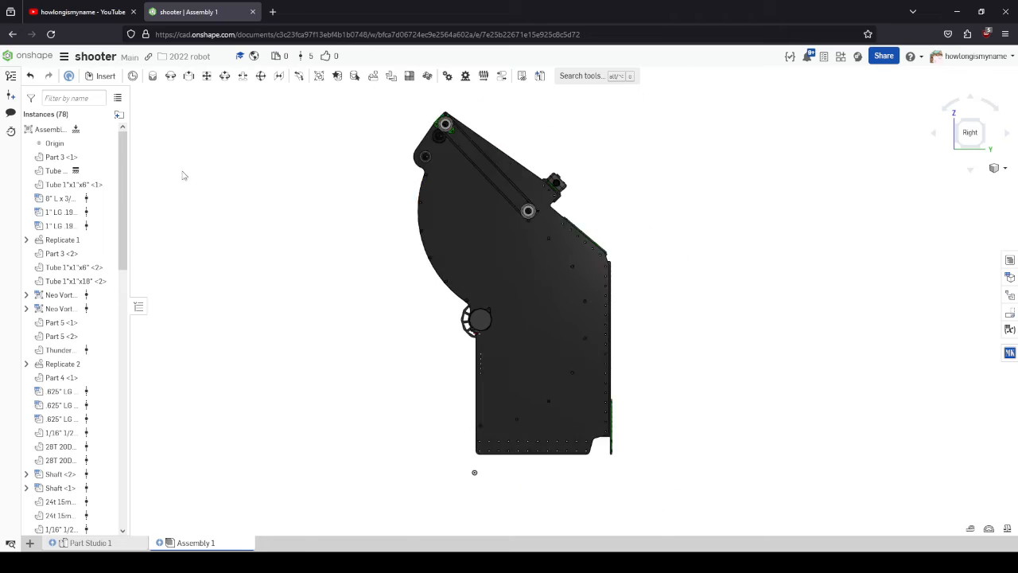
click(105, 77)
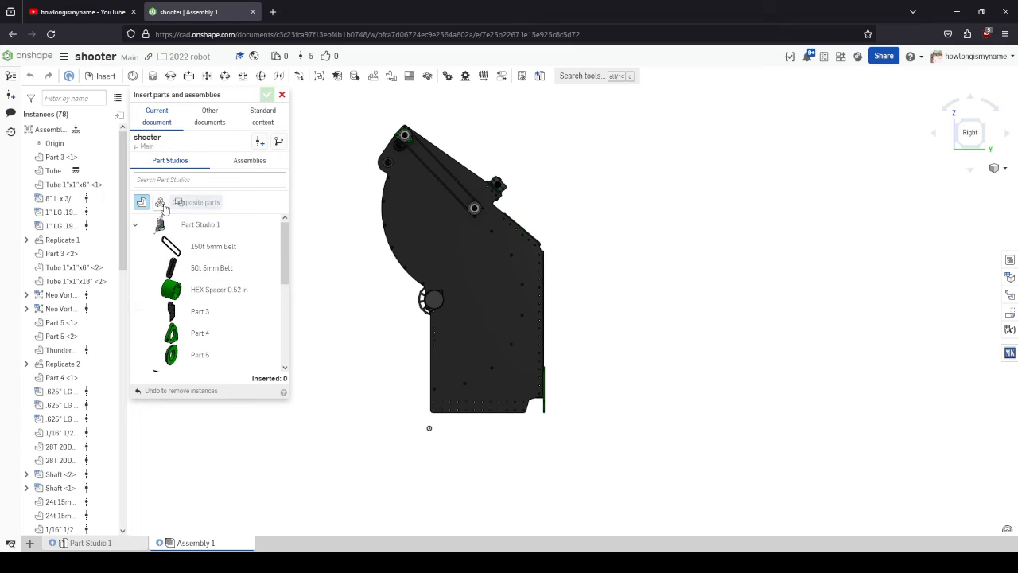
Insert the master layout sketch from the layout document, filtered to sketches only
click(178, 200)
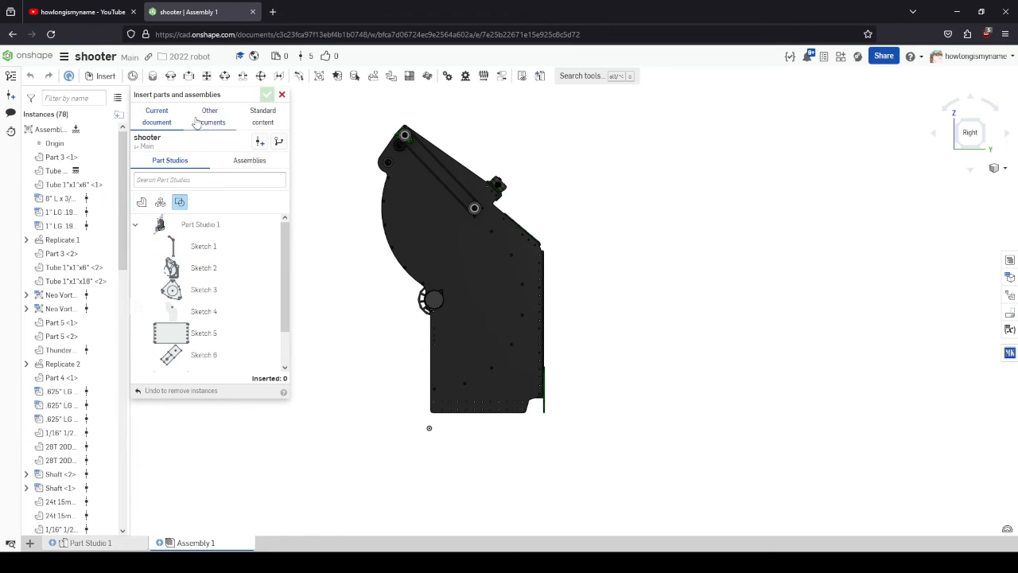
click(210, 115)
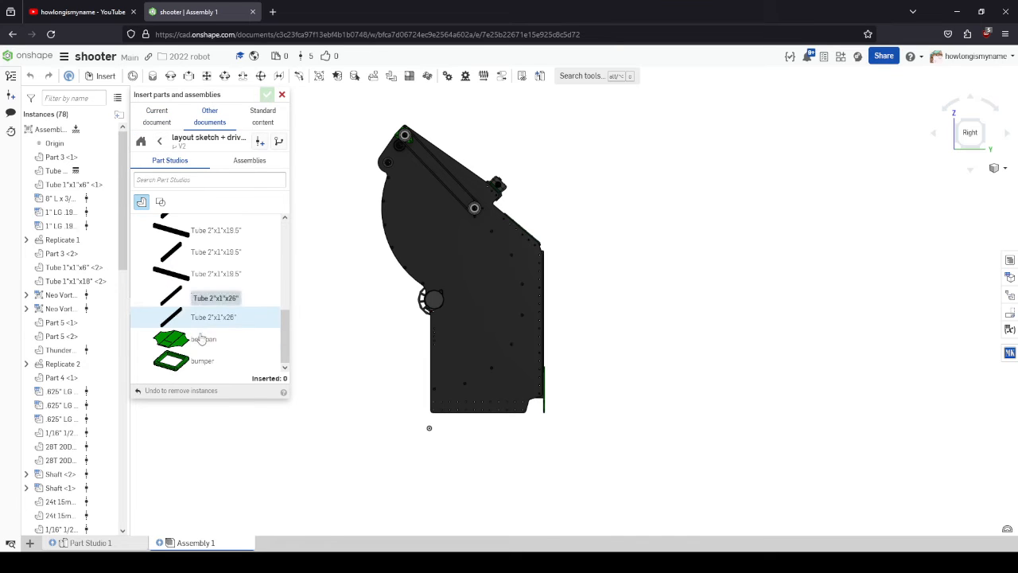
click(161, 202)
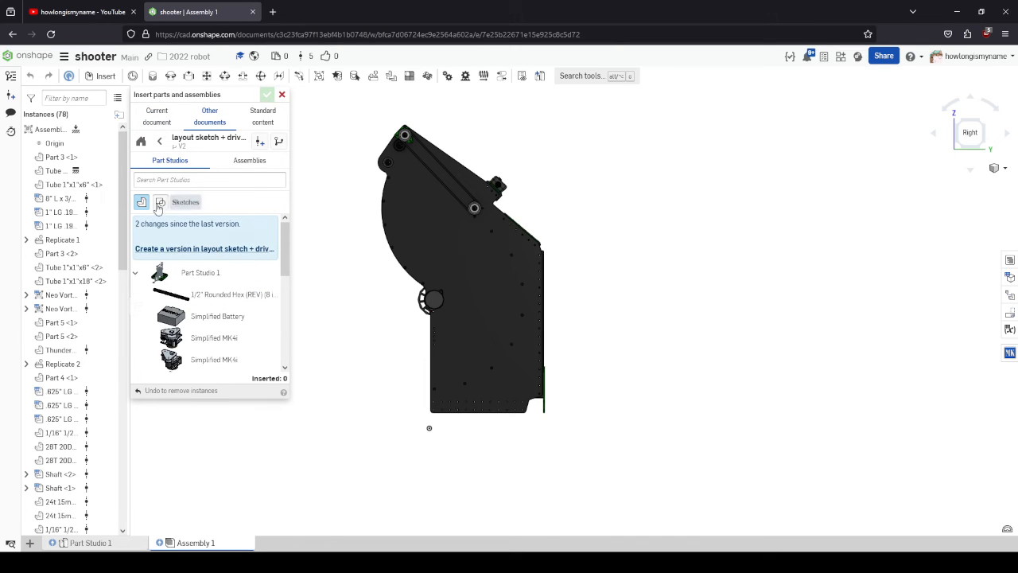
click(161, 200)
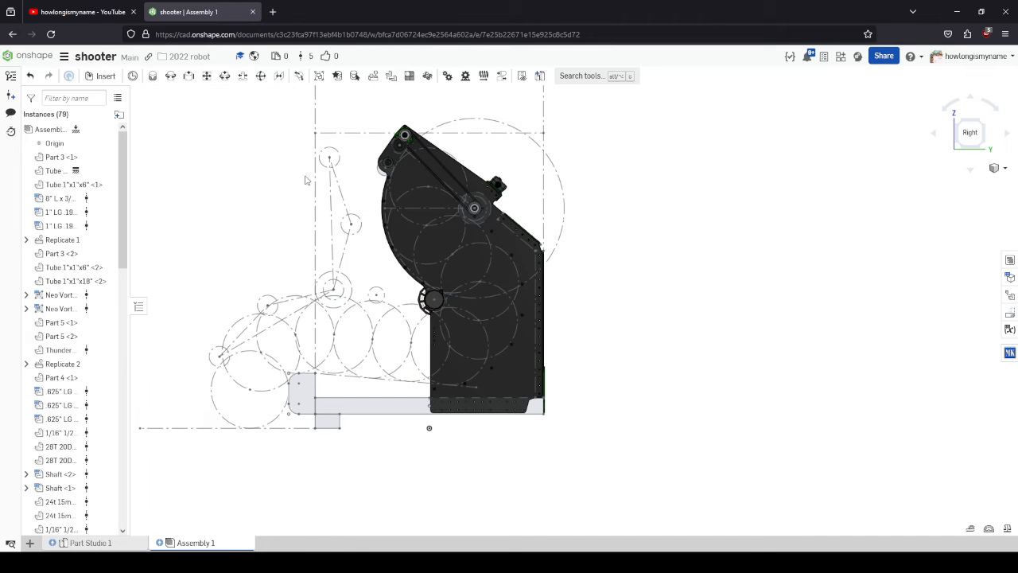
mouse_move(268, 259)
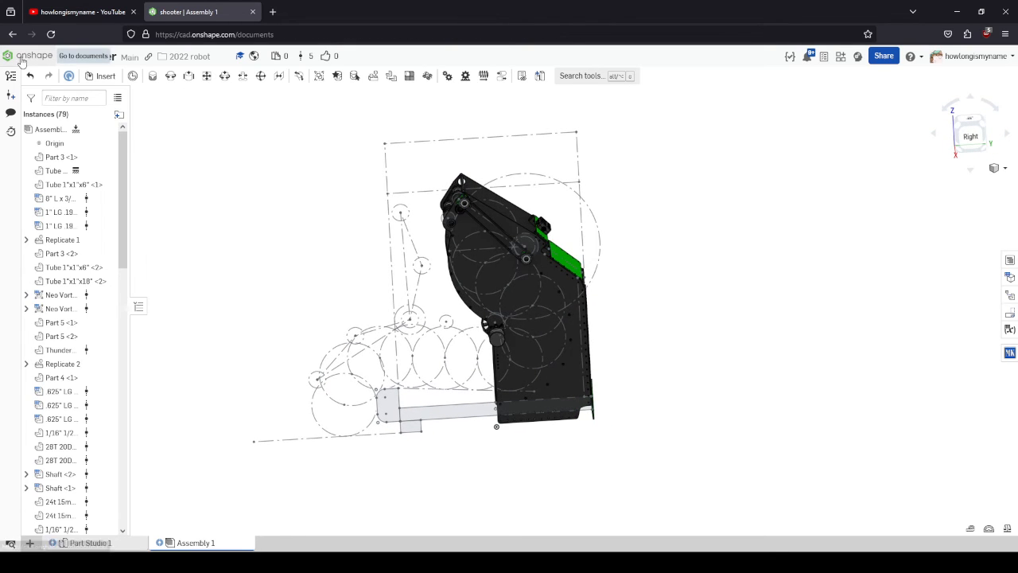
Return to the Documents list via the Onshape logo
click(83, 55)
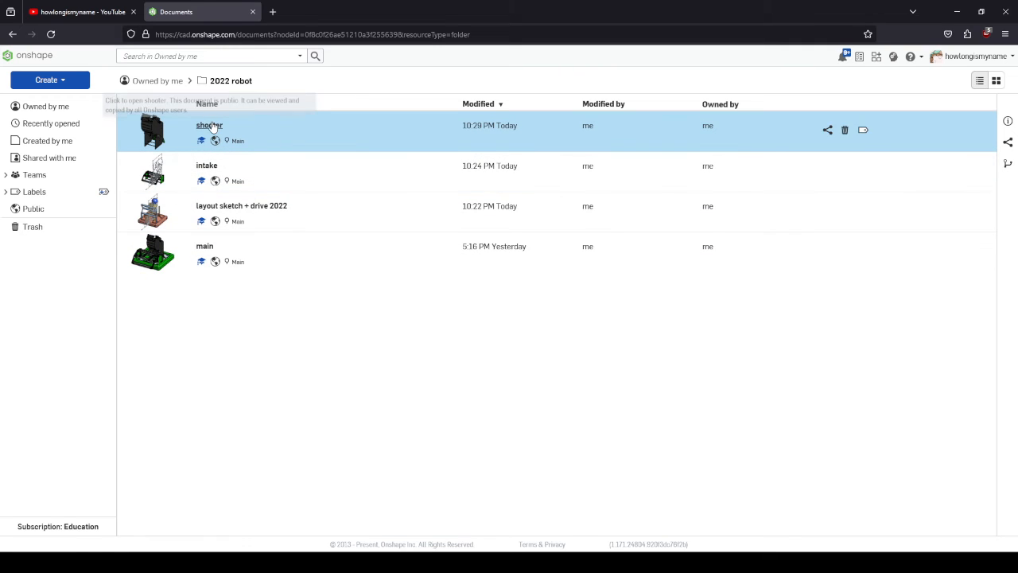
mouse_move(208, 252)
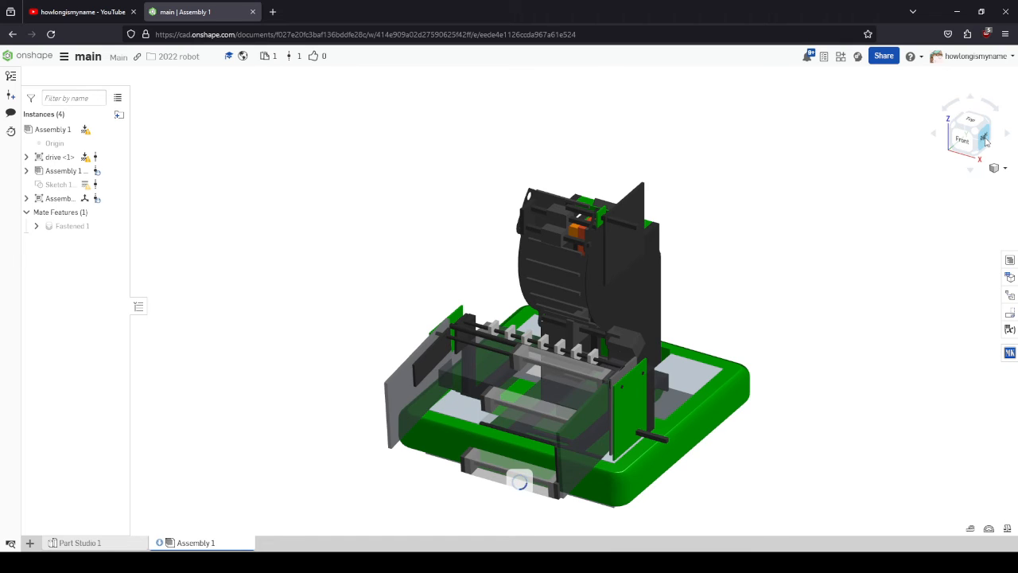
click(979, 132)
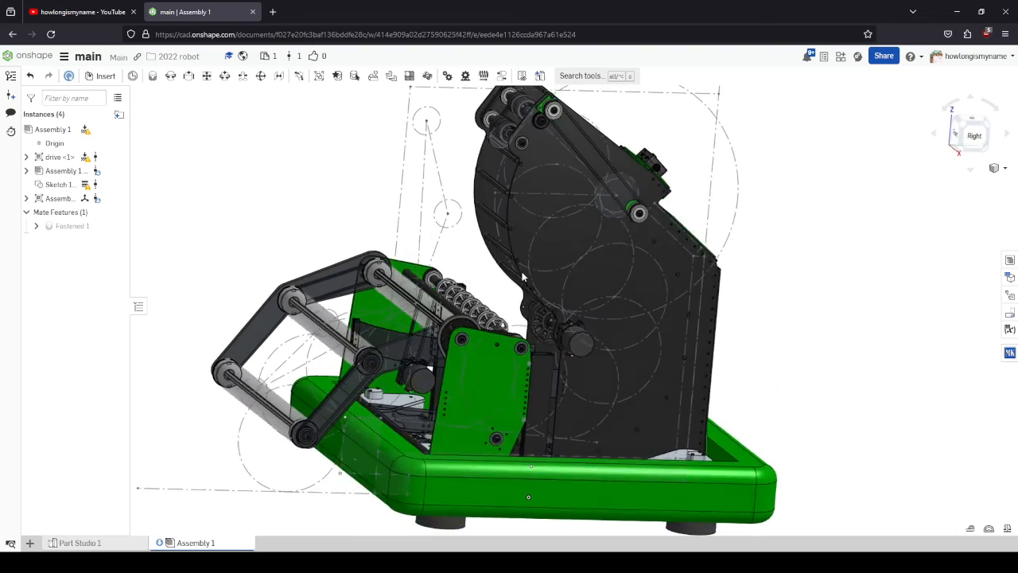
drag(522, 276, 528, 263)
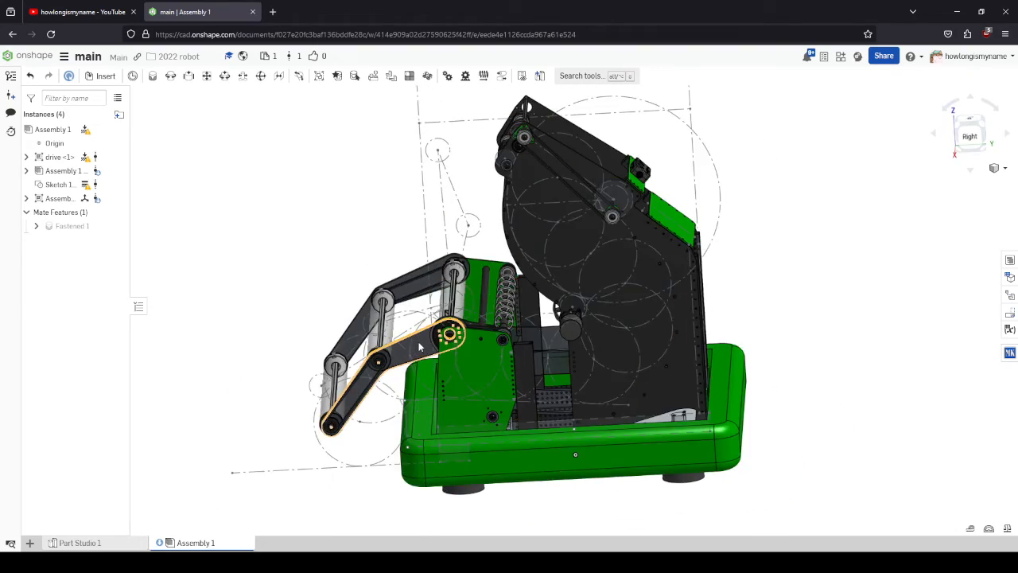
drag(421, 347, 449, 230)
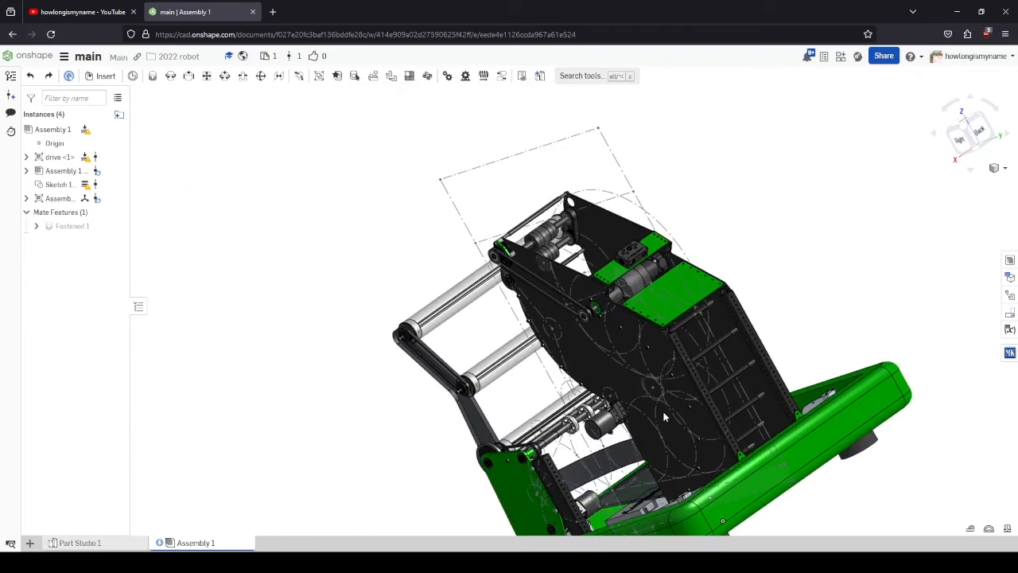
drag(665, 416, 537, 270)
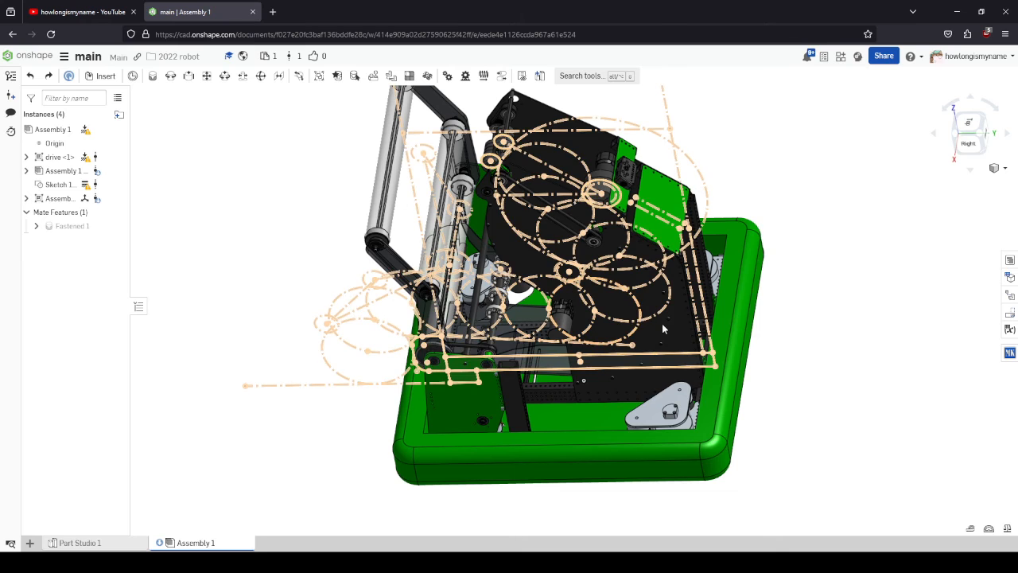
right_click(662, 327)
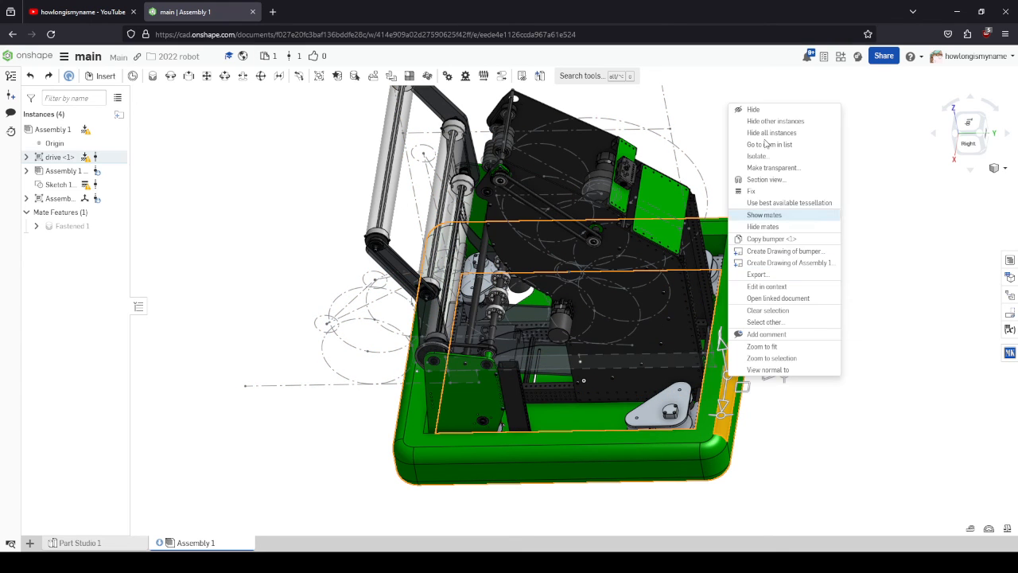
click(764, 215)
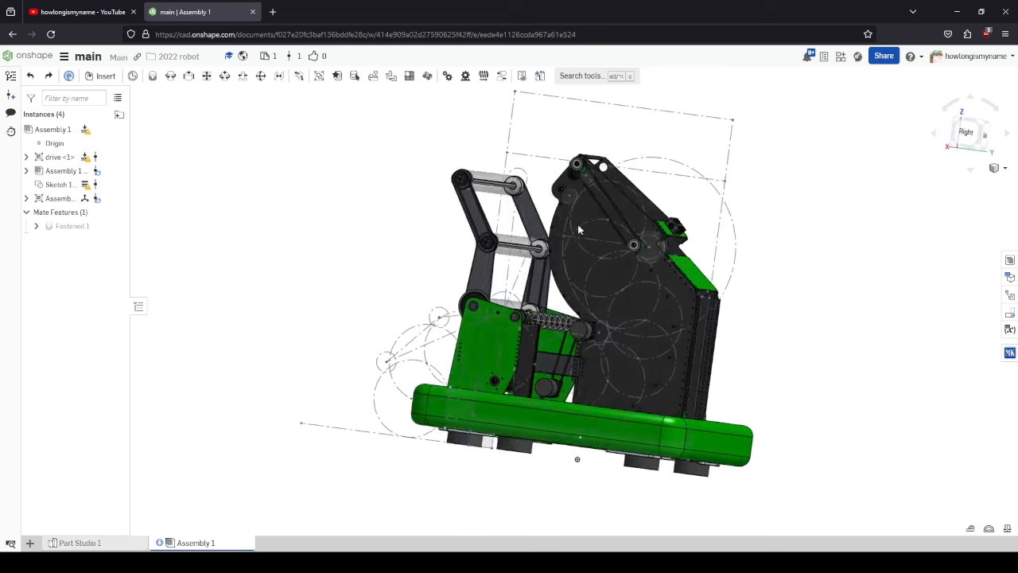
drag(579, 230, 587, 255)
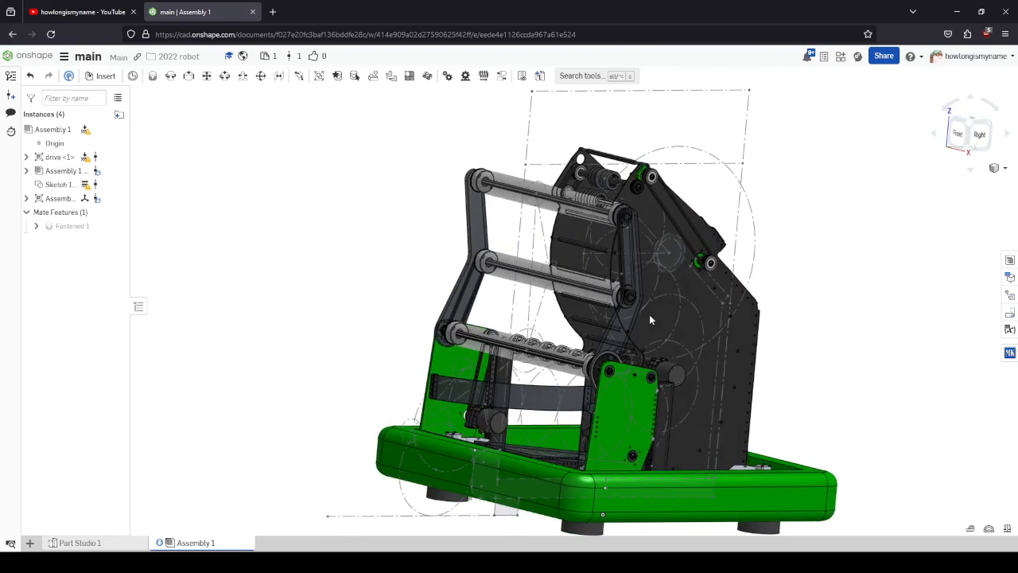
drag(651, 320, 466, 319)
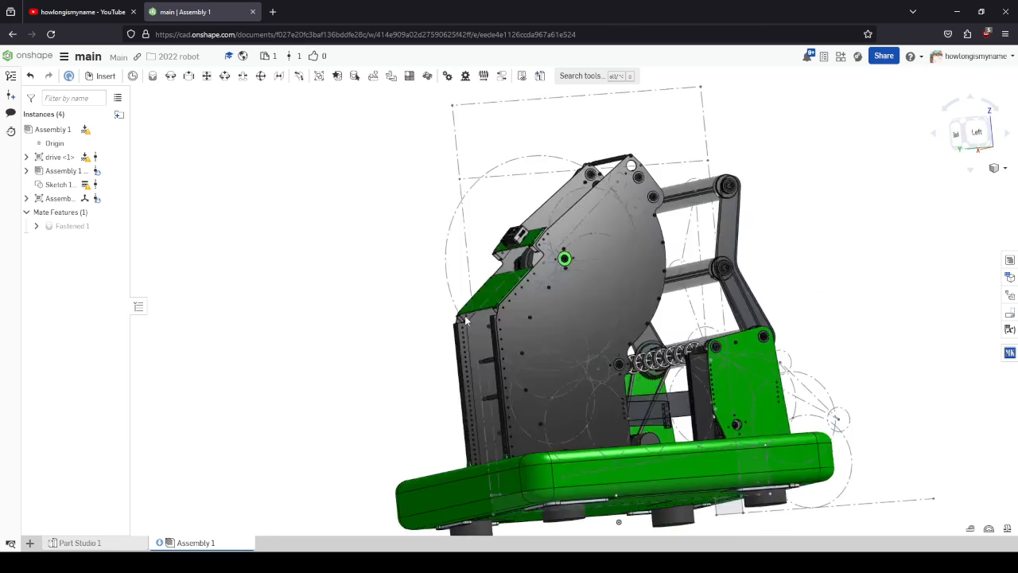